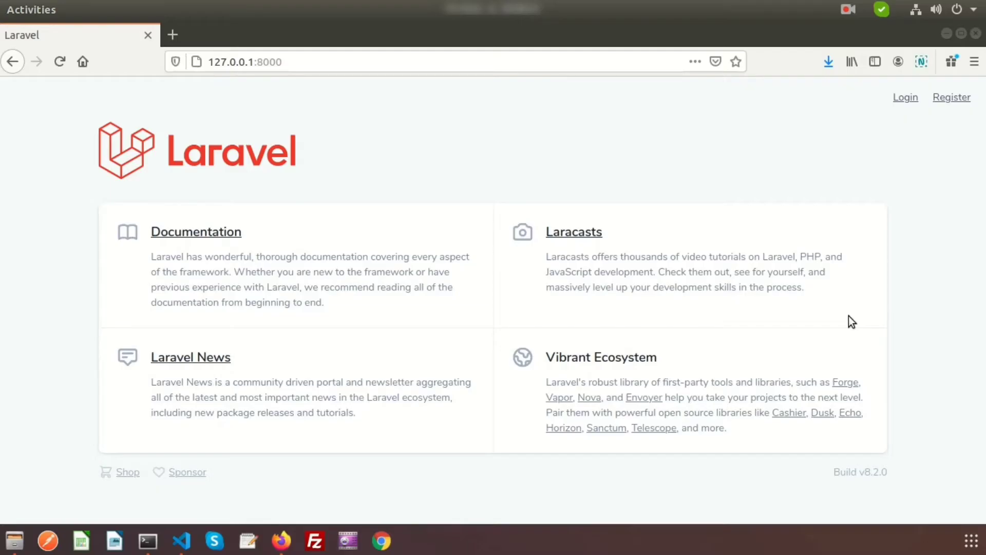
{"action": "mouse_move", "coordinate": [664, 288]}
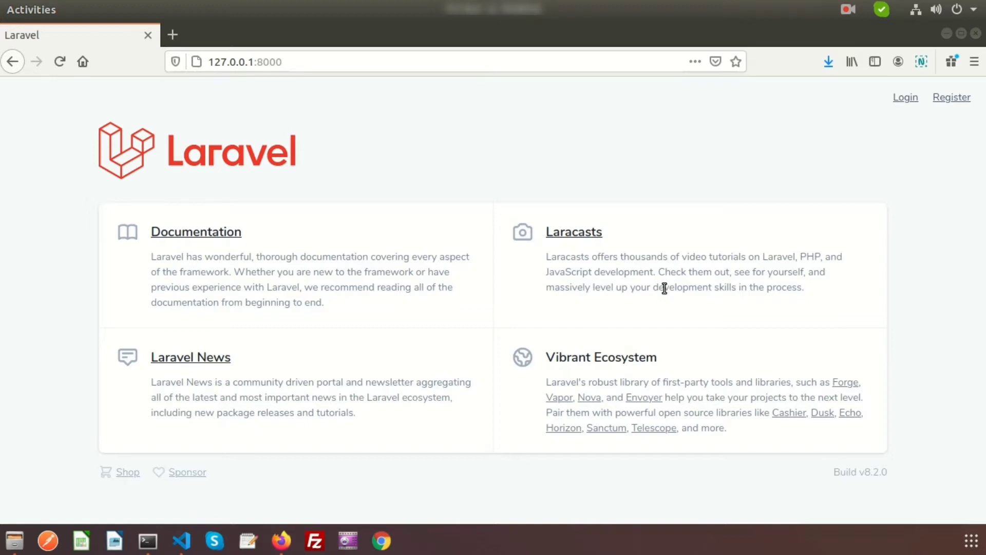
{"action": "mouse_move", "coordinate": [604, 195]}
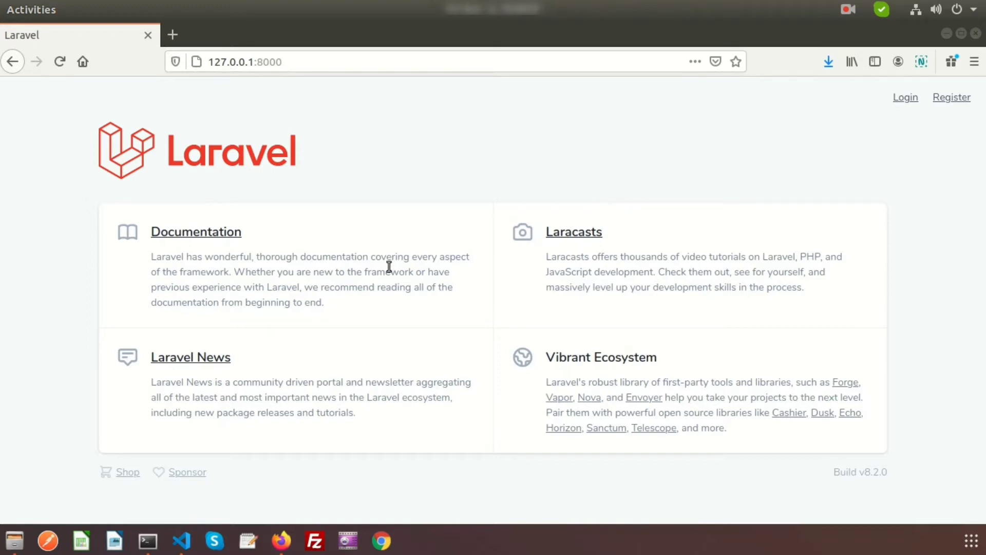
{"action": "mouse_move", "coordinate": [406, 199]}
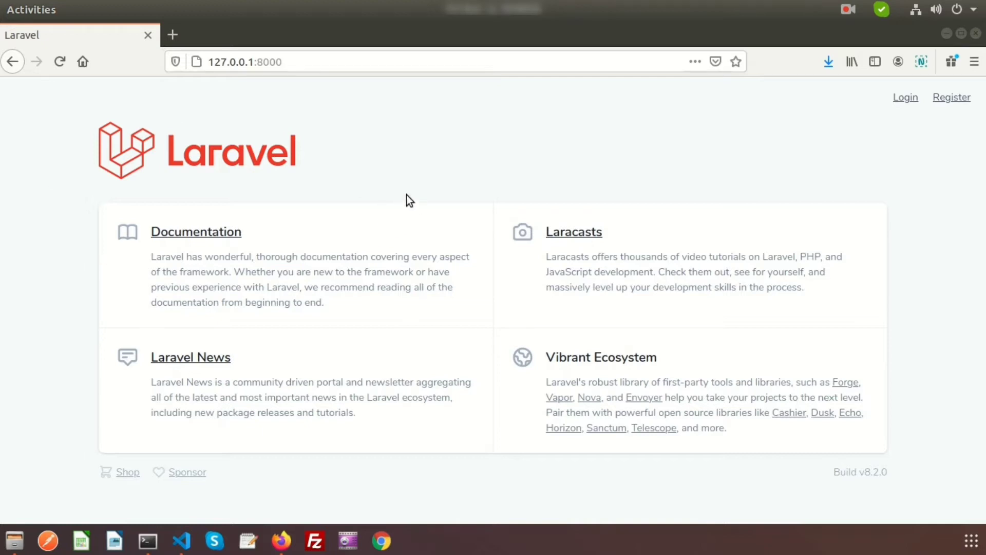
{"action": "mouse_move", "coordinate": [419, 196]}
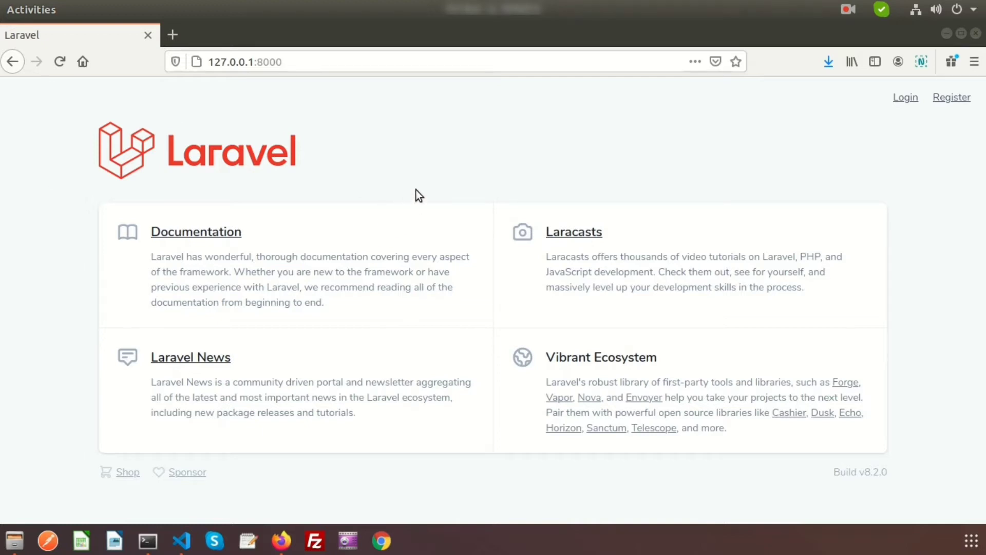
{"action": "mouse_move", "coordinate": [414, 197]}
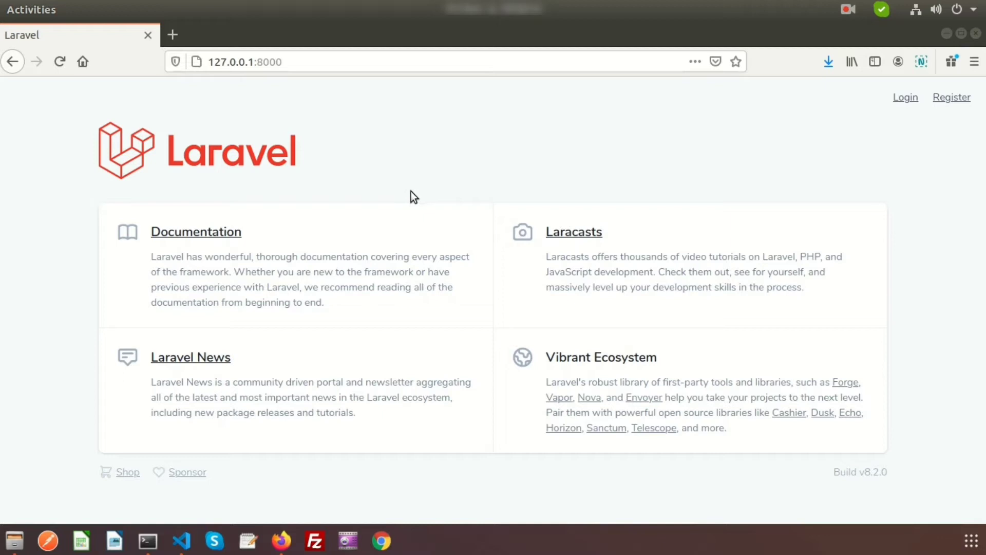
{"action": "mouse_move", "coordinate": [365, 141]}
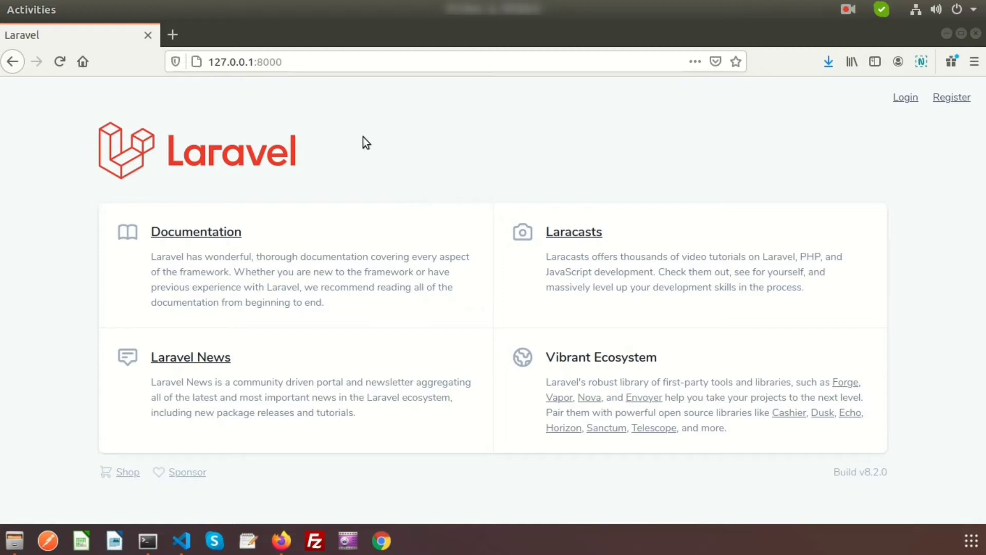
{"action": "mouse_move", "coordinate": [278, 135]}
{"action": "type", "text": "g"}
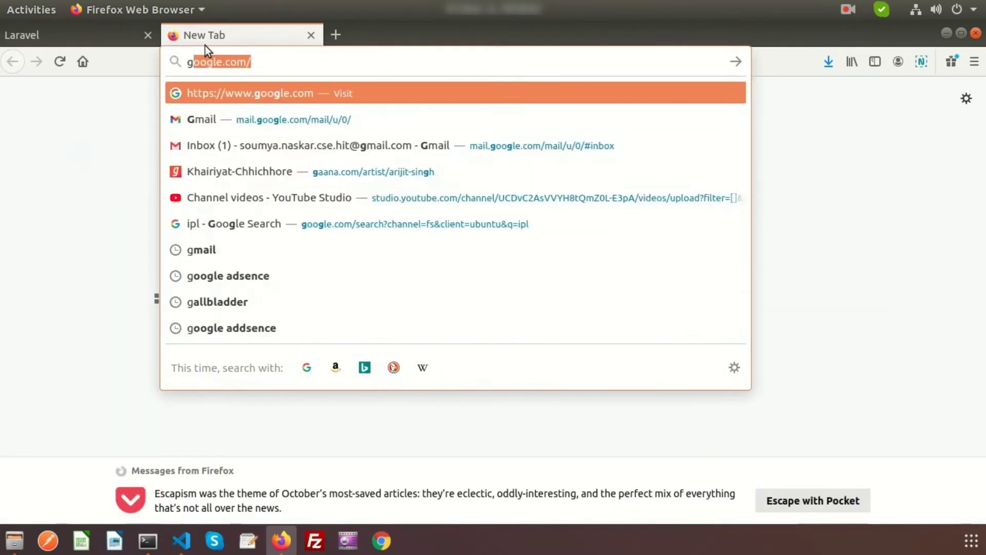
Step: Search Google for 'sweetalert laravel', open cdnjs bootstrap-sweetalert, and scroll to its 1.0.1 files
{"action": "left_click", "coordinate": [267, 93]}
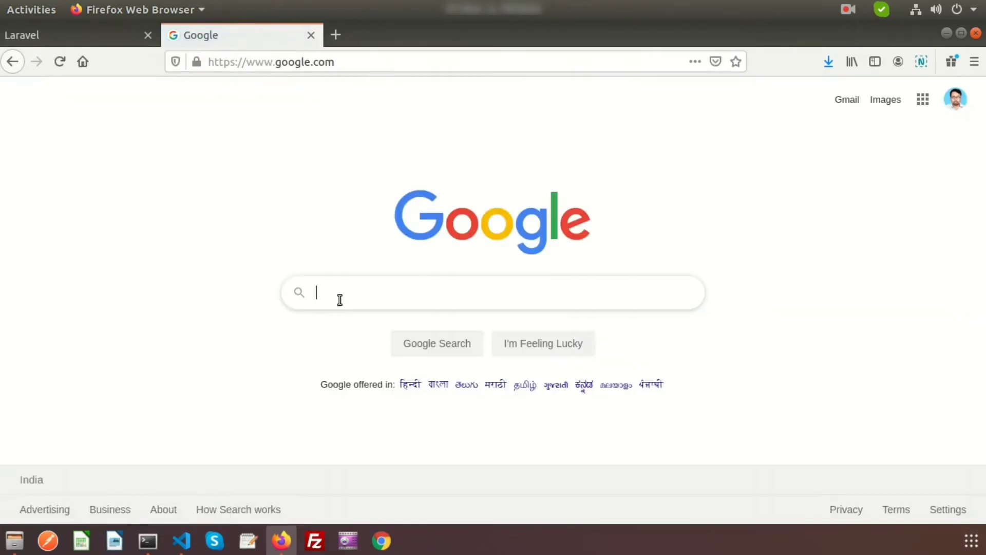
{"action": "type", "text": "sw"}
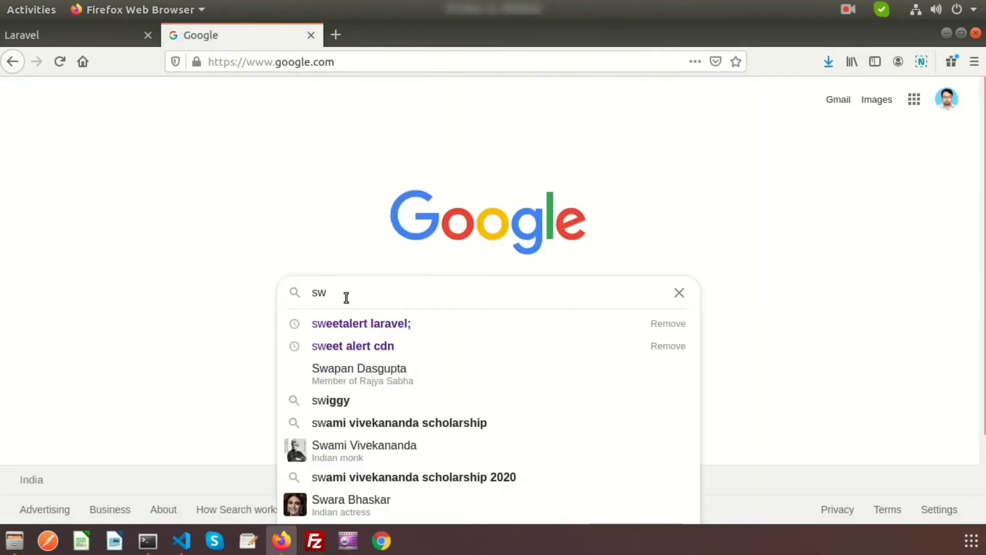
{"action": "left_click", "coordinate": [361, 323]}
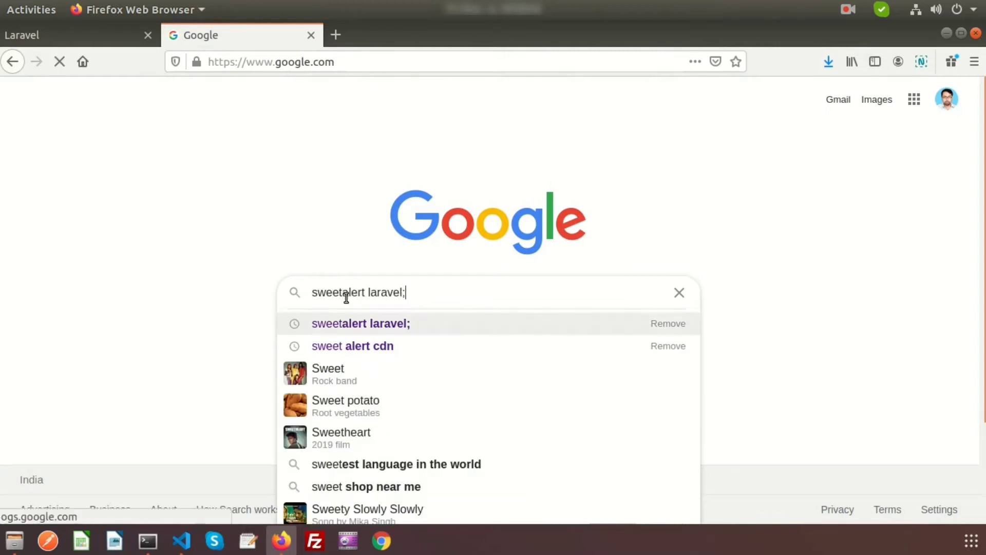
{"action": "left_click", "coordinate": [352, 346]}
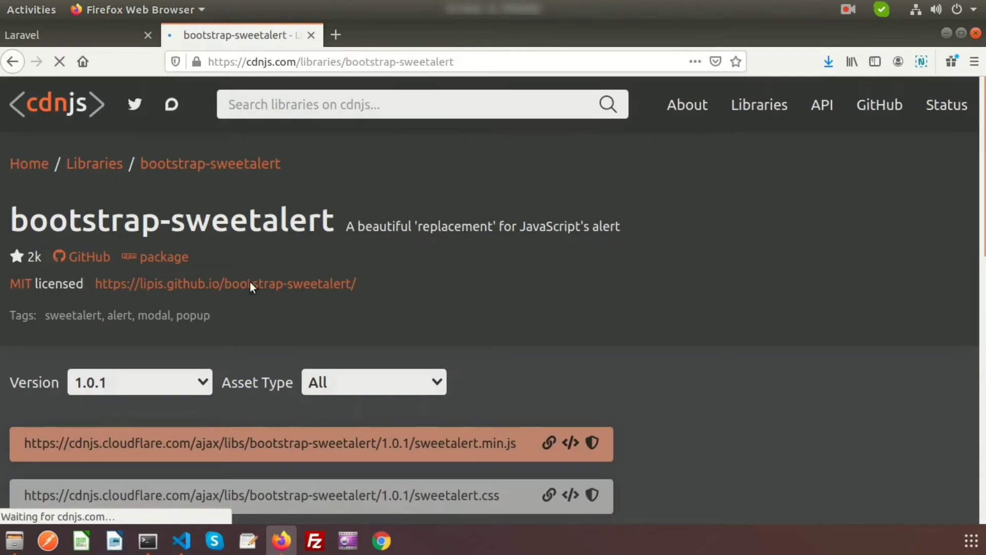
{"action": "scroll", "scroll_direction": "down", "scroll_amount": 3}
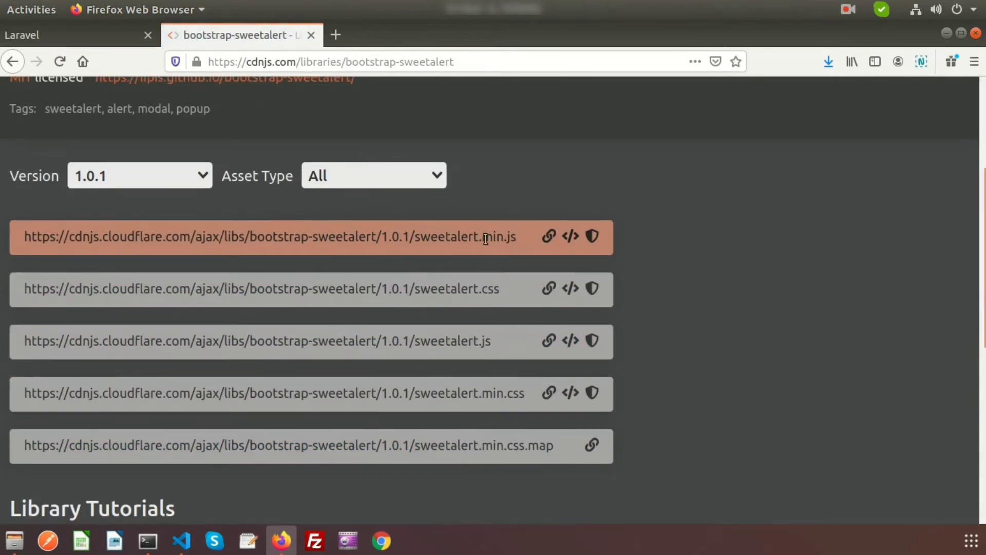
{"action": "mouse_move", "coordinate": [522, 382]}
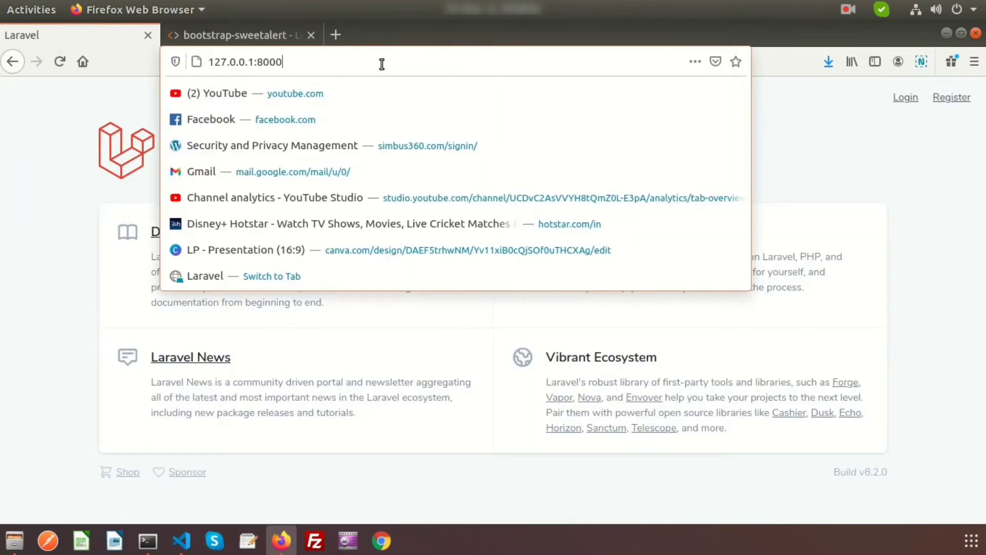
Step: Submit a post titled 'post 1' with description '1' through the /add-post form
{"action": "type", "text": "/add-post"}
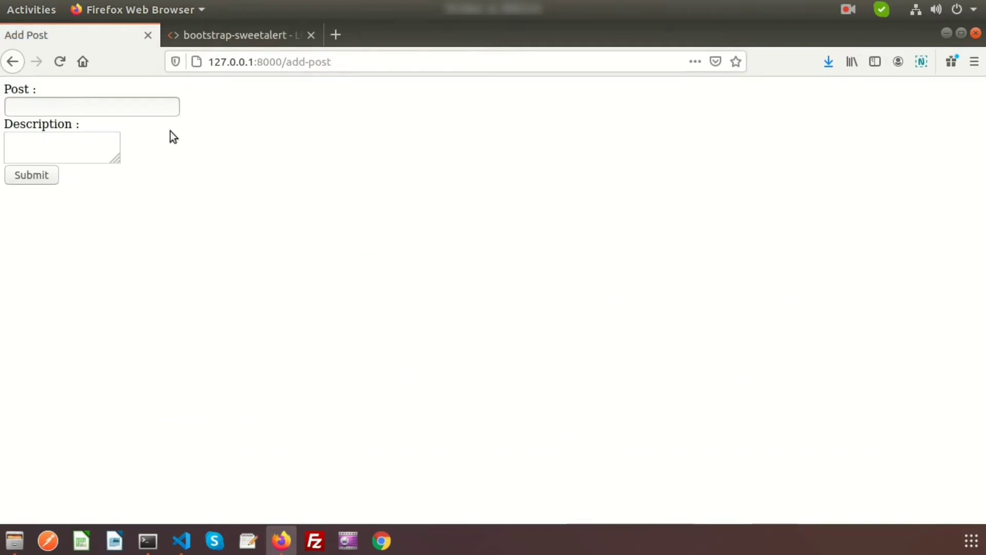
{"action": "type", "text": "p"}
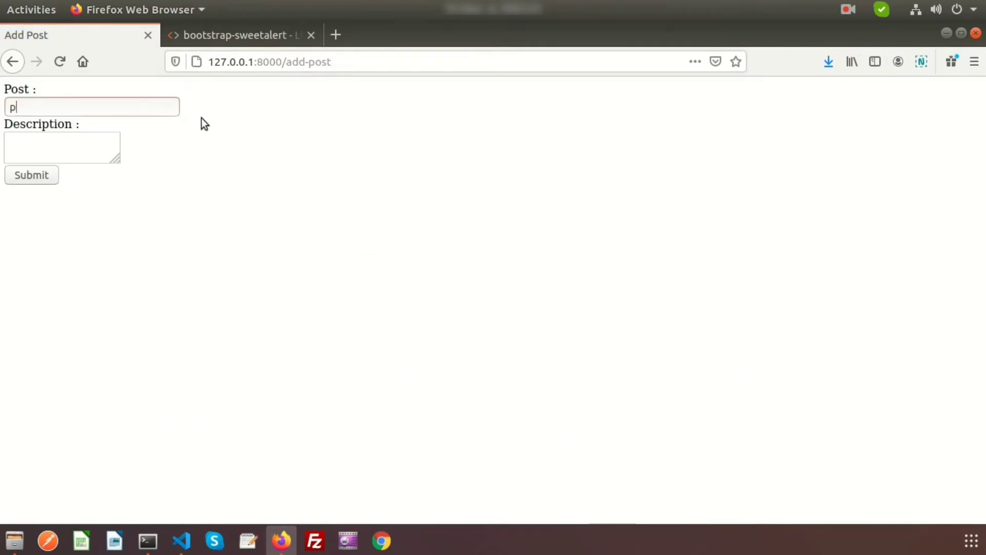
{"action": "type", "text": "ost 1"}
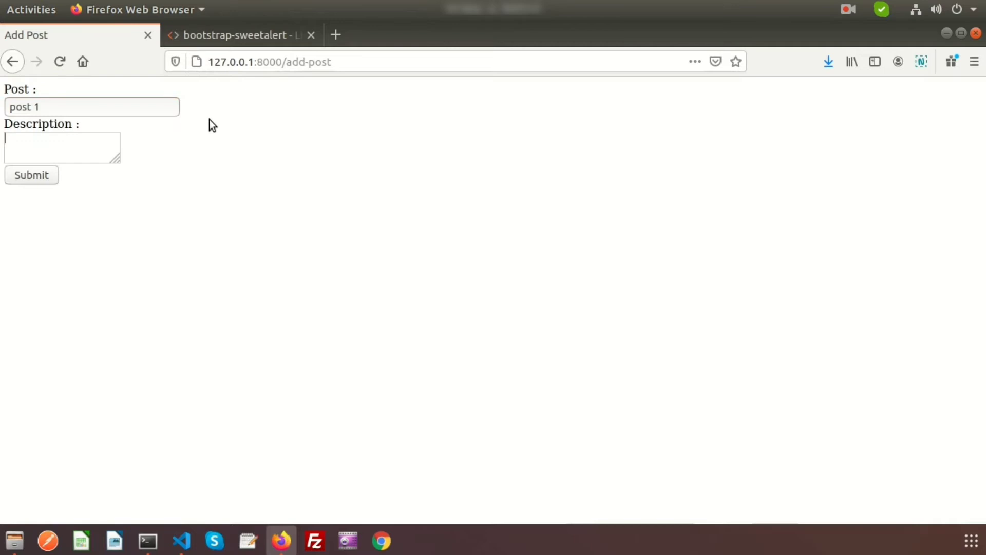
{"action": "type", "text": "descriptio"}
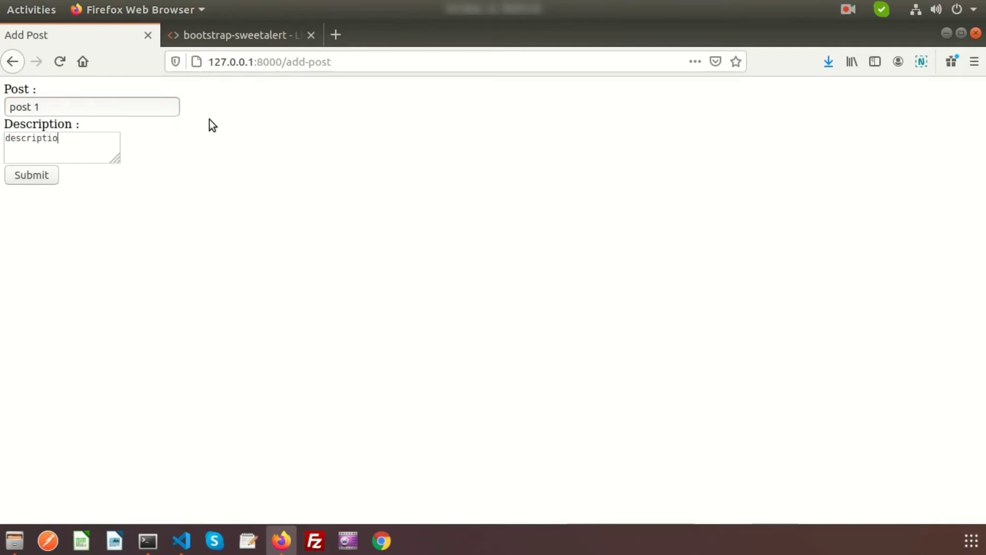
{"action": "type", "text": "1"}
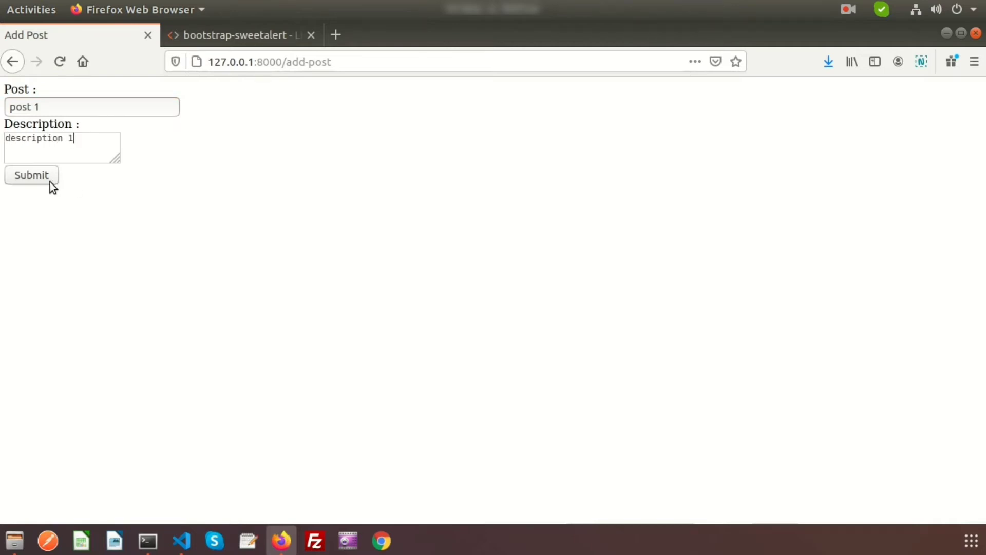
{"action": "left_click", "coordinate": [31, 175]}
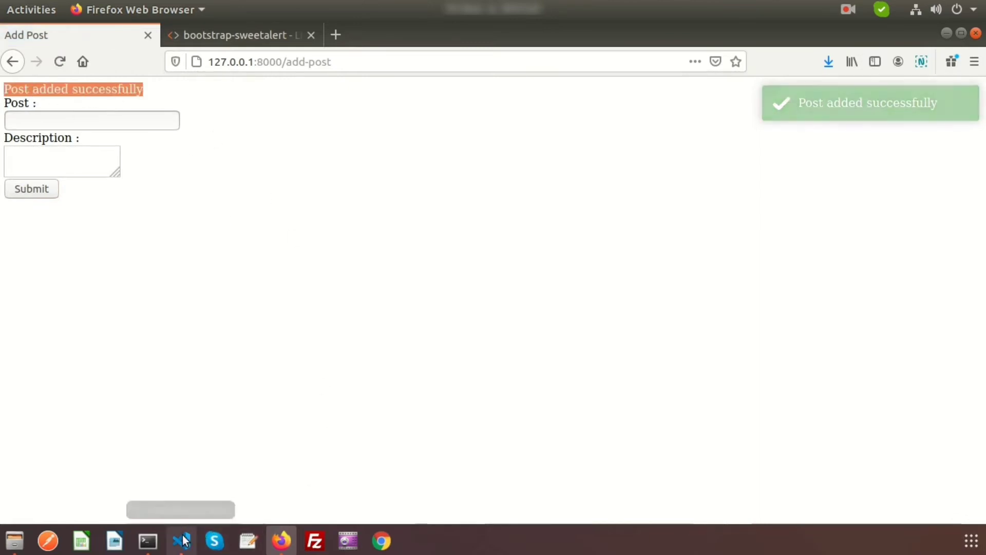
{"action": "left_click", "coordinate": [180, 540]}
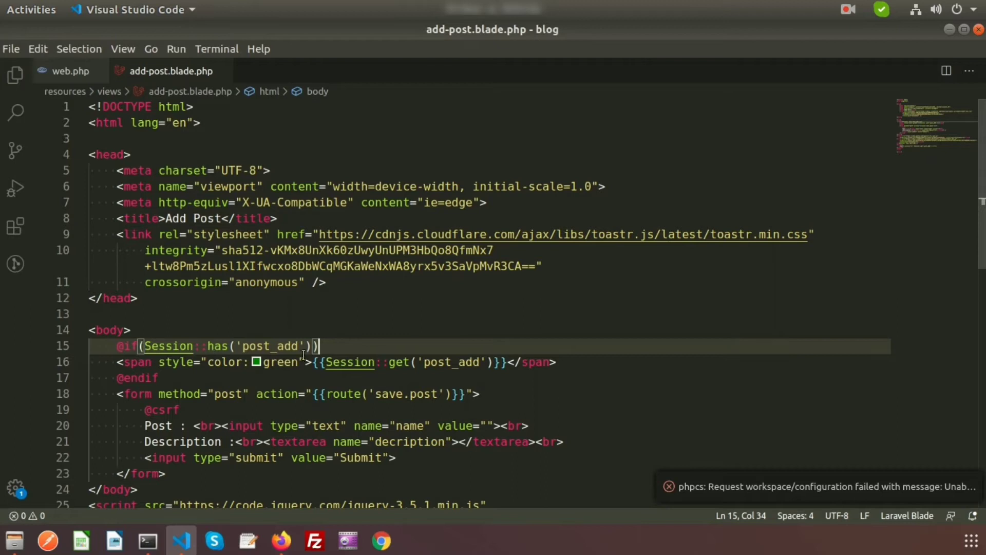
{"action": "left_click", "coordinate": [280, 540]}
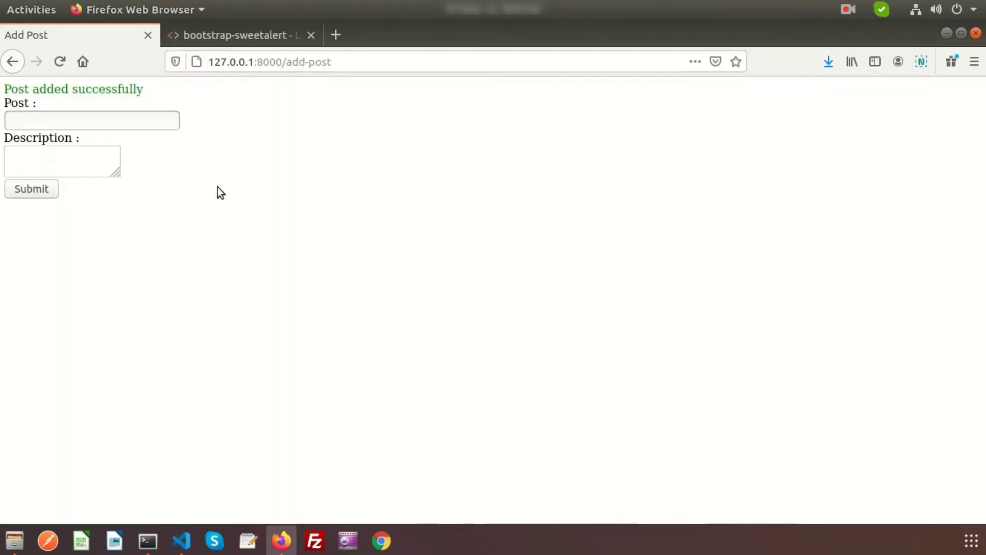
{"action": "mouse_move", "coordinate": [287, 139]}
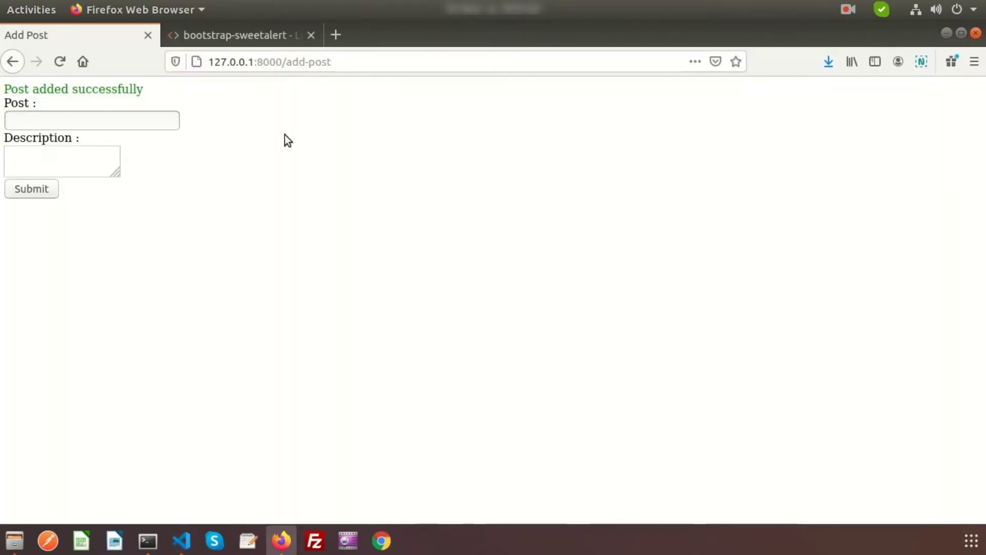
{"action": "mouse_move", "coordinate": [297, 288]}
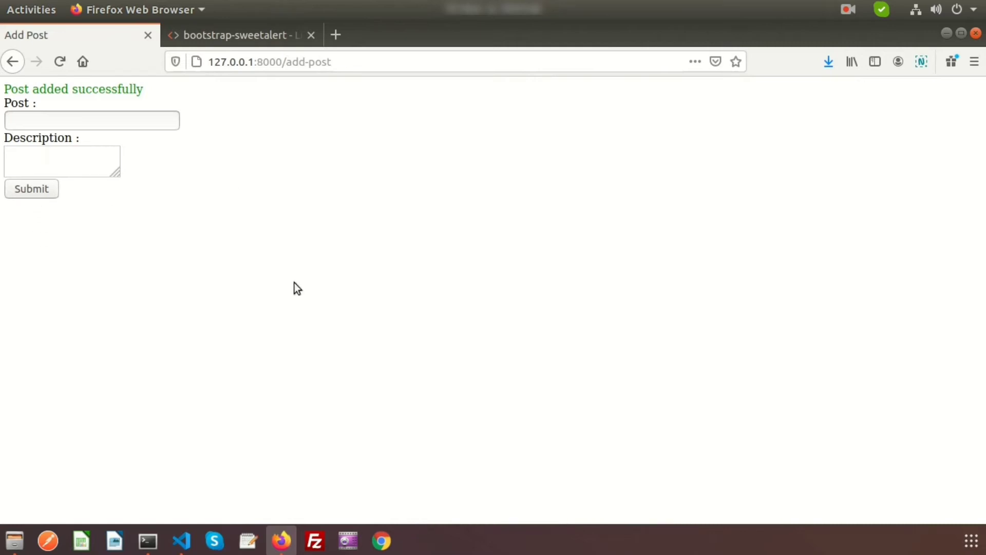
{"action": "mouse_move", "coordinate": [149, 90]}
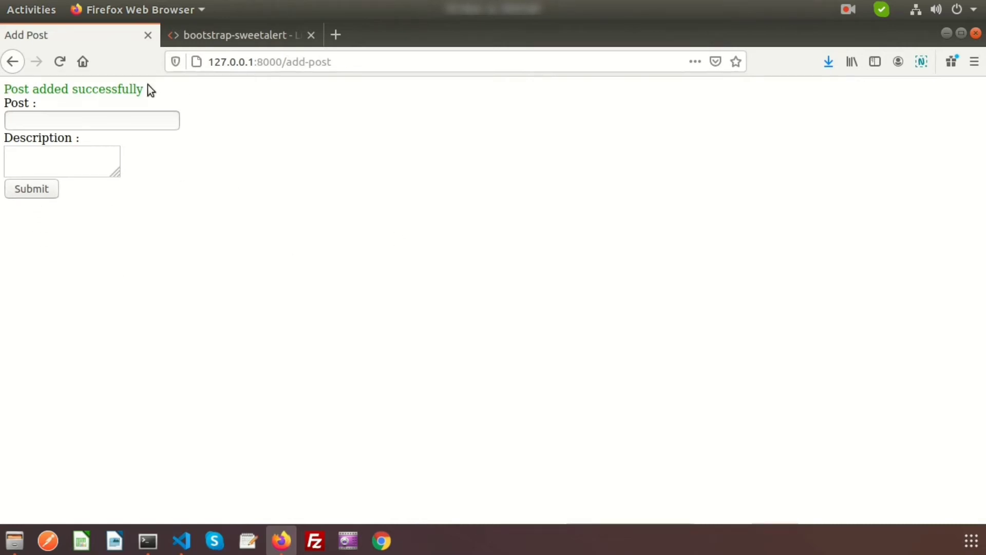
{"action": "mouse_move", "coordinate": [375, 246]}
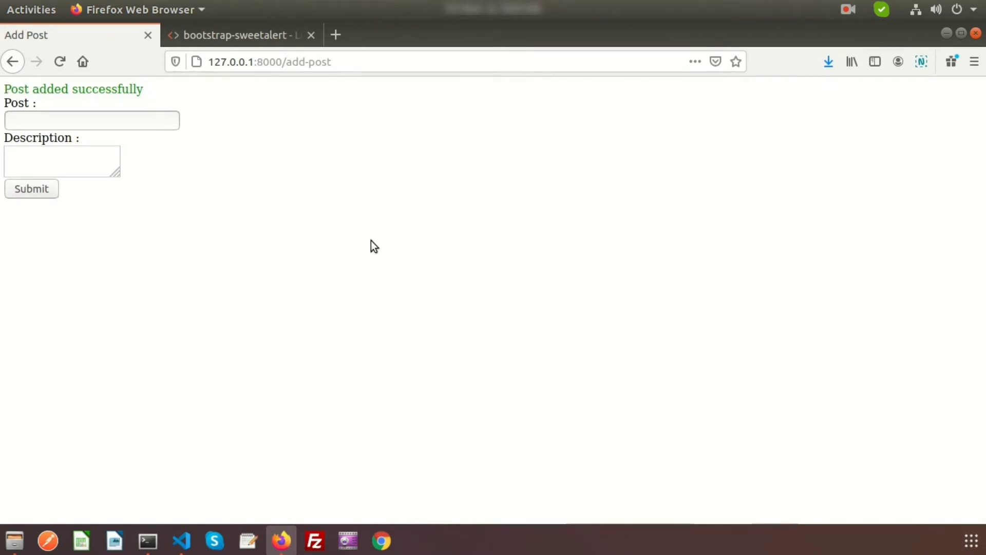
{"action": "mouse_move", "coordinate": [344, 228]}
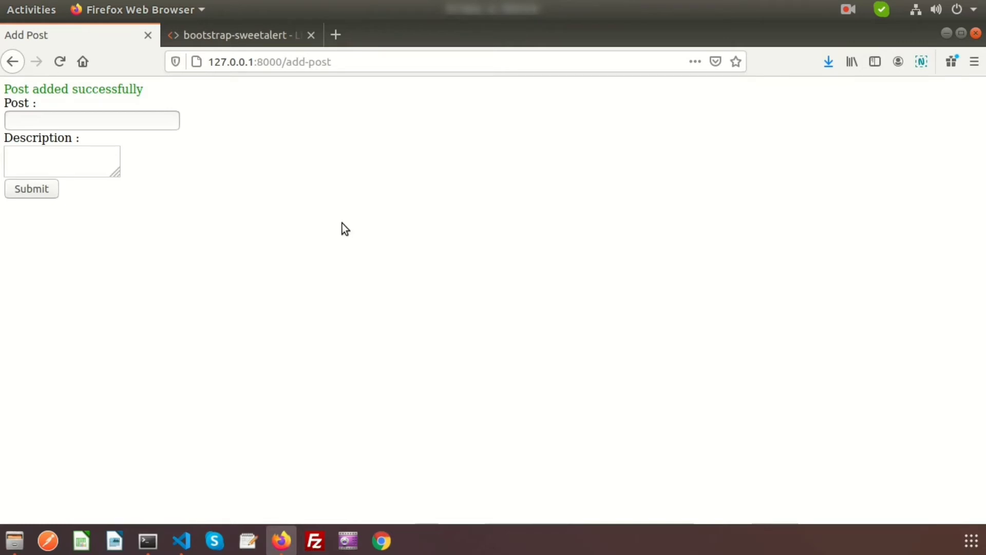
{"action": "left_click", "coordinate": [238, 34]}
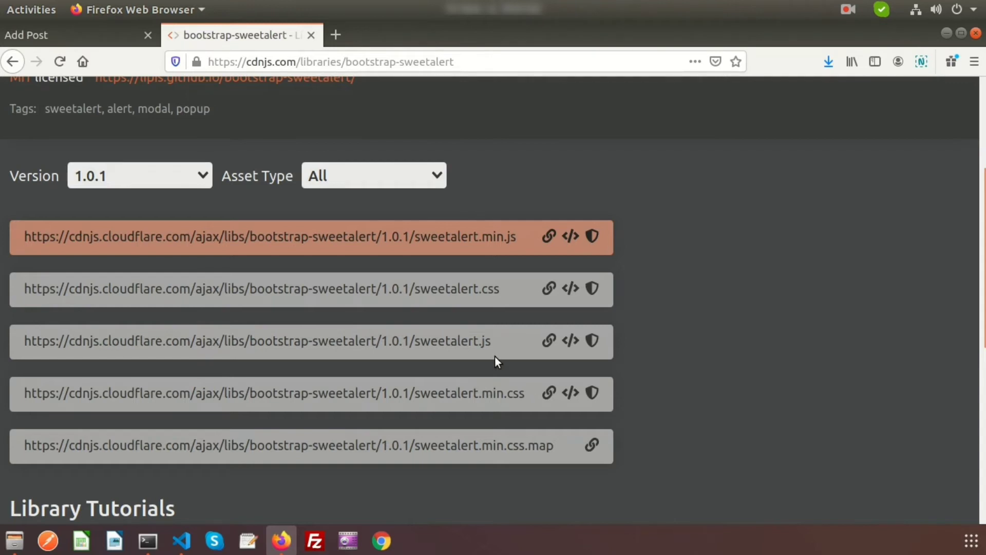
{"action": "mouse_move", "coordinate": [569, 392]}
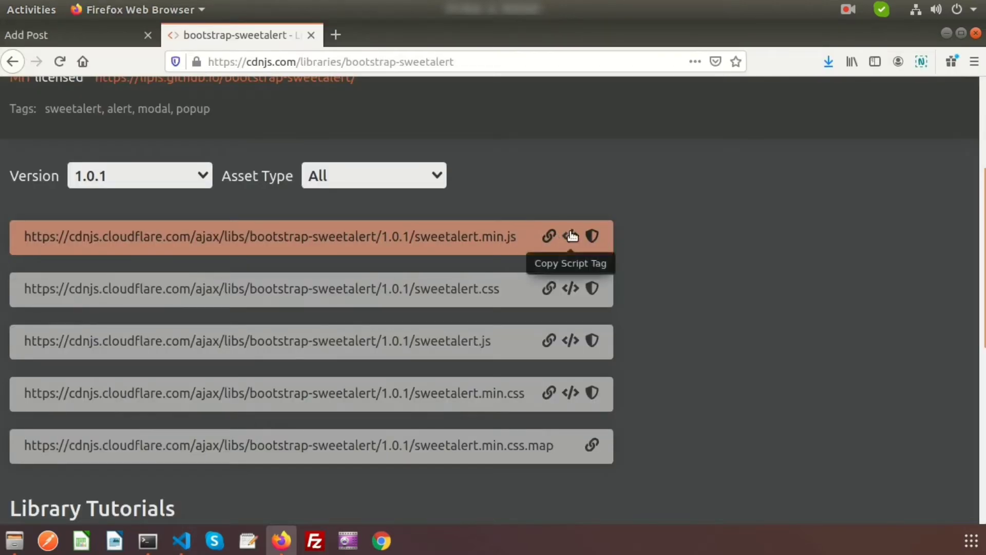
{"action": "mouse_move", "coordinate": [473, 429]}
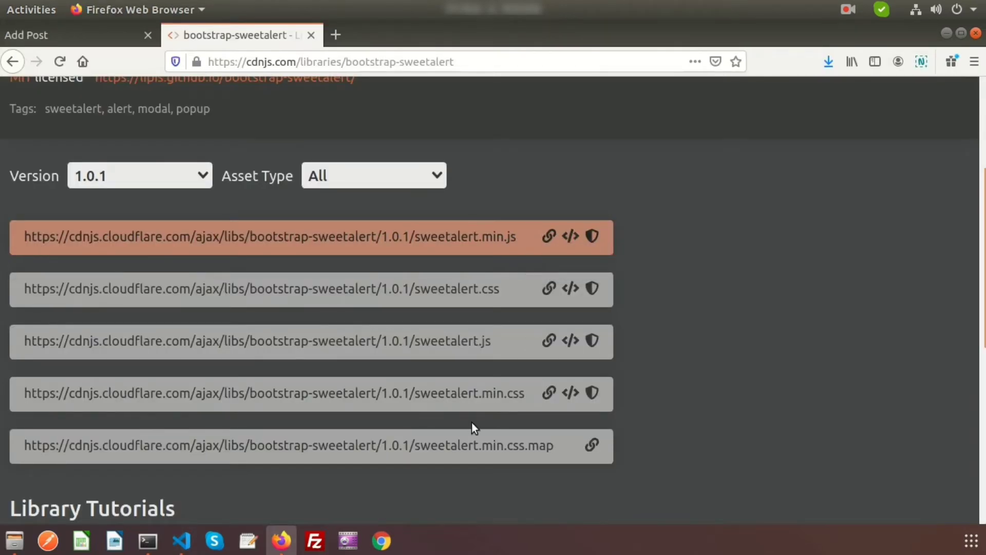
Step: Copy the script tag for bootstrap-sweetalert 1.0.1 sweetalert.min.js from cdnjs
{"action": "left_click", "coordinate": [181, 540]}
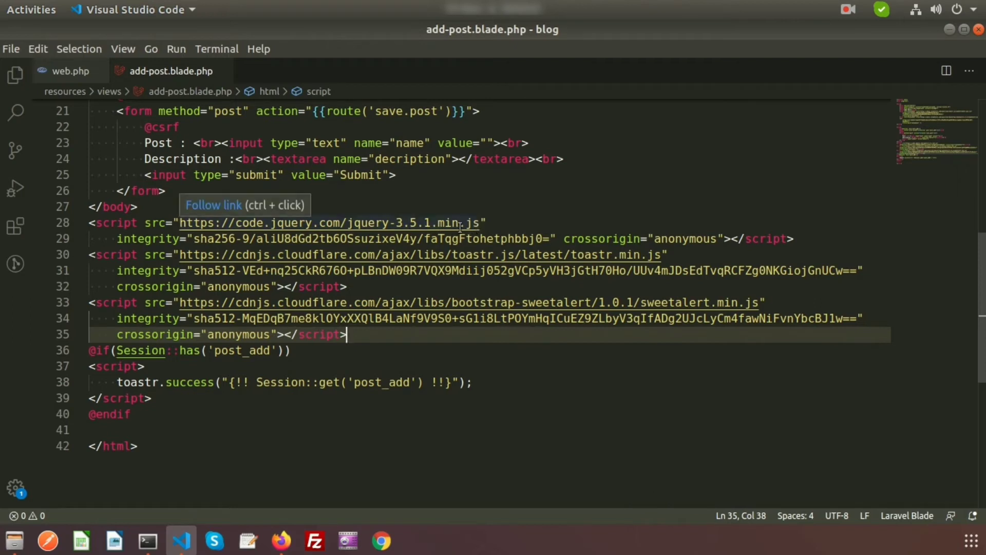
{"action": "mouse_move", "coordinate": [482, 254]}
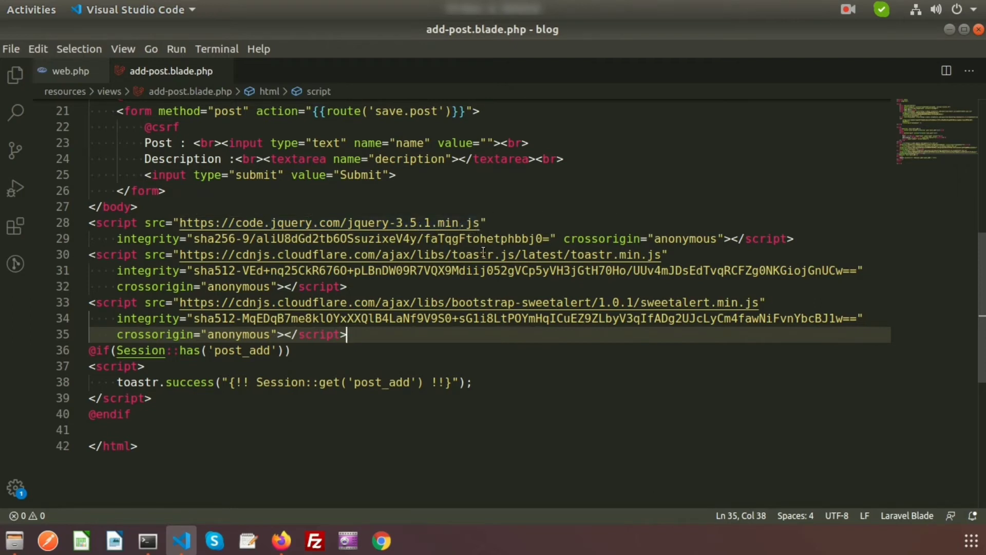
{"action": "mouse_move", "coordinate": [435, 224]}
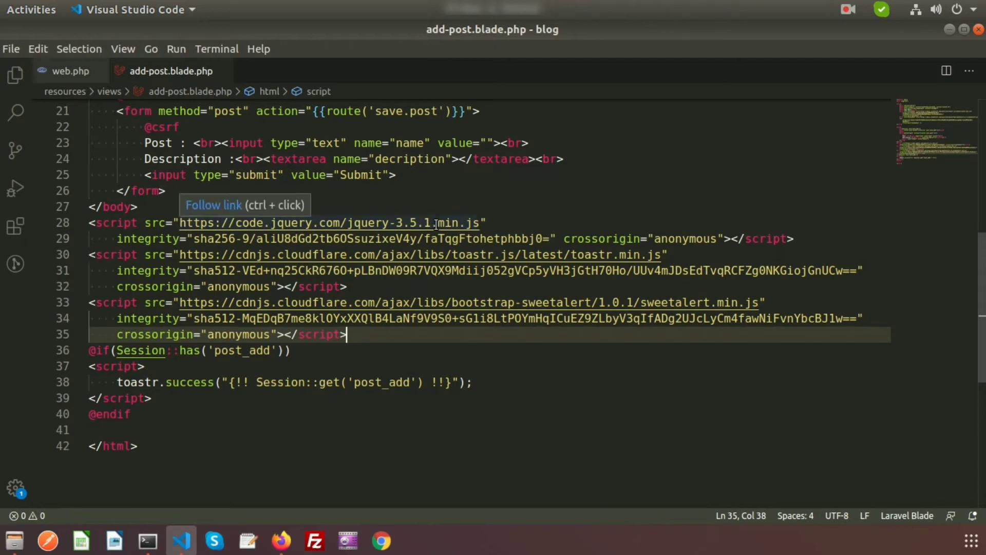
{"action": "mouse_move", "coordinate": [433, 279]}
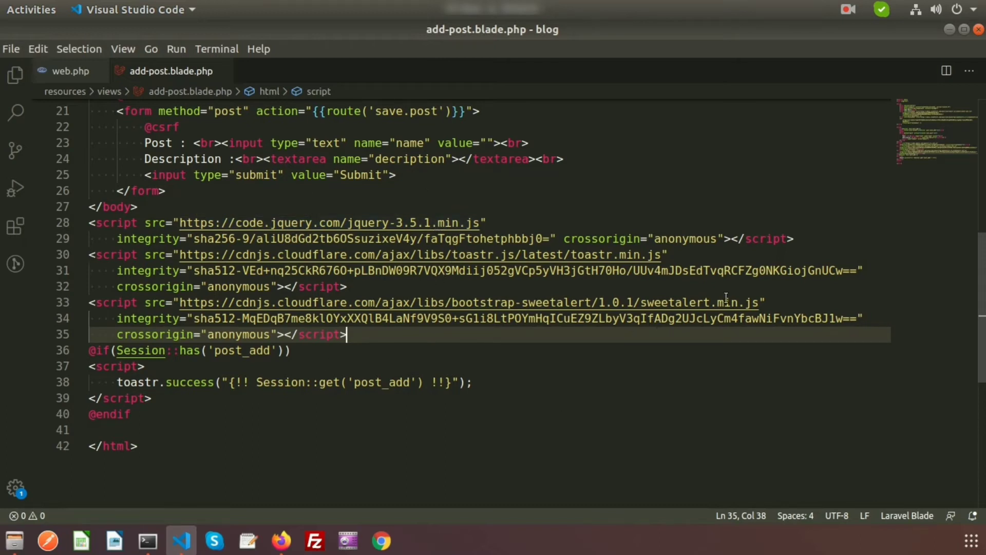
{"action": "mouse_move", "coordinate": [603, 341]}
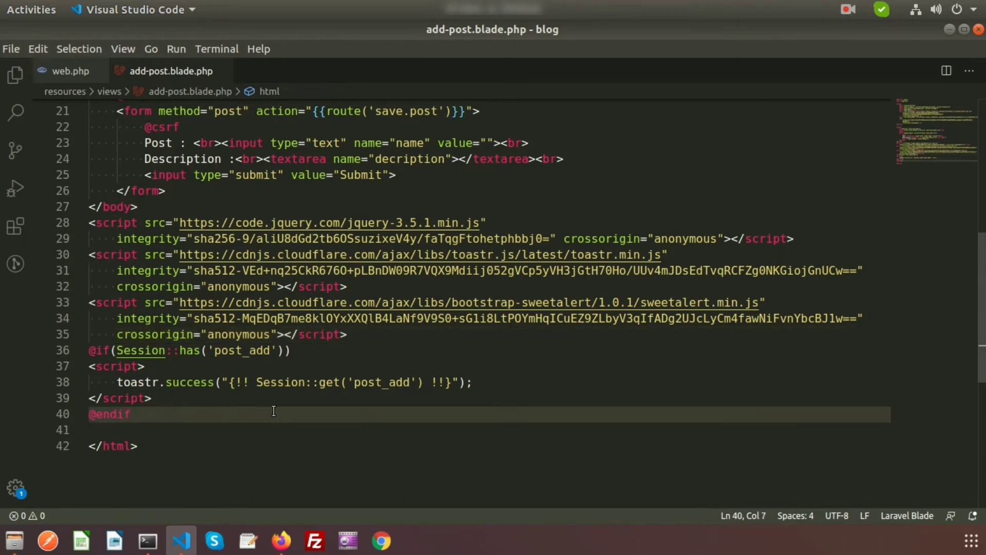
{"action": "key", "text": "Enter"}
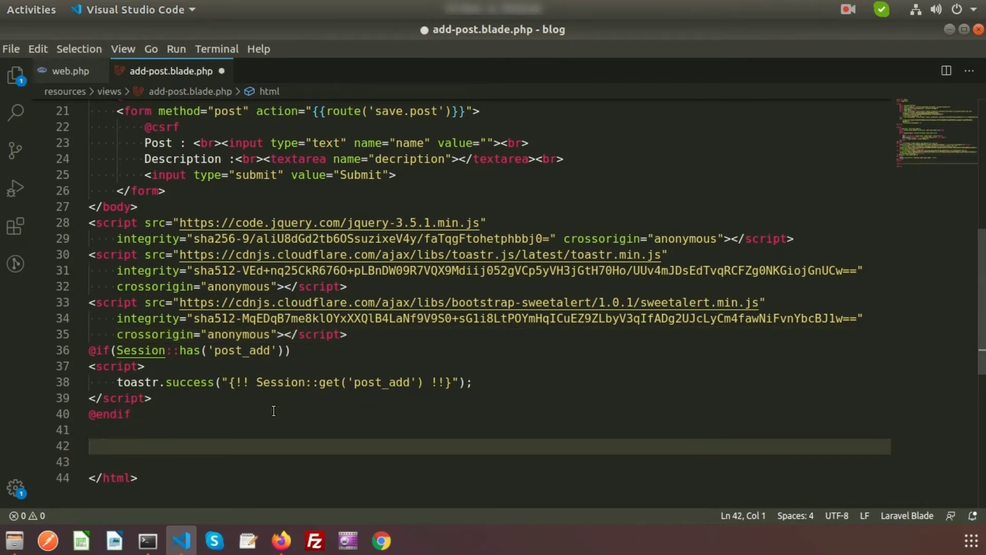
{"action": "key", "text": "ctrl+s"}
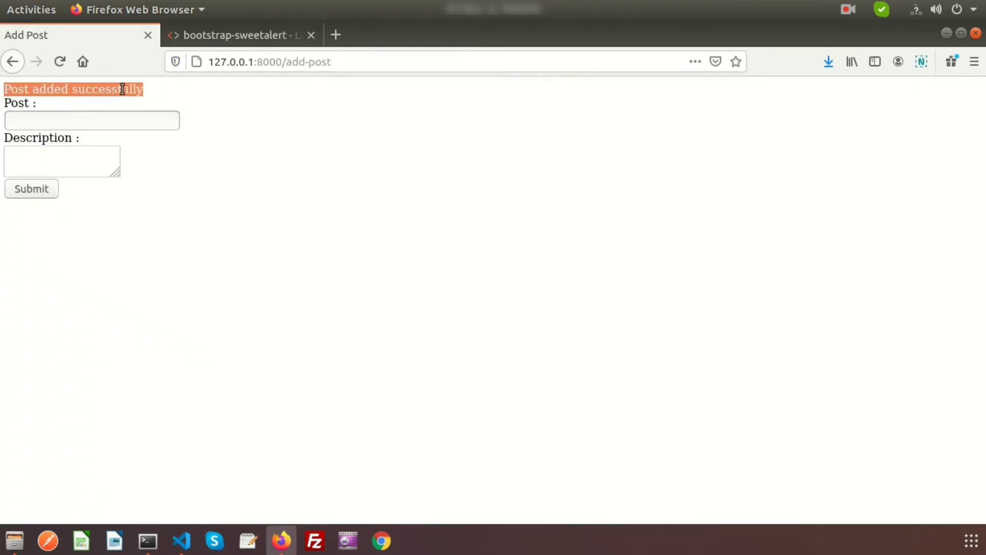
{"action": "mouse_move", "coordinate": [149, 101]}
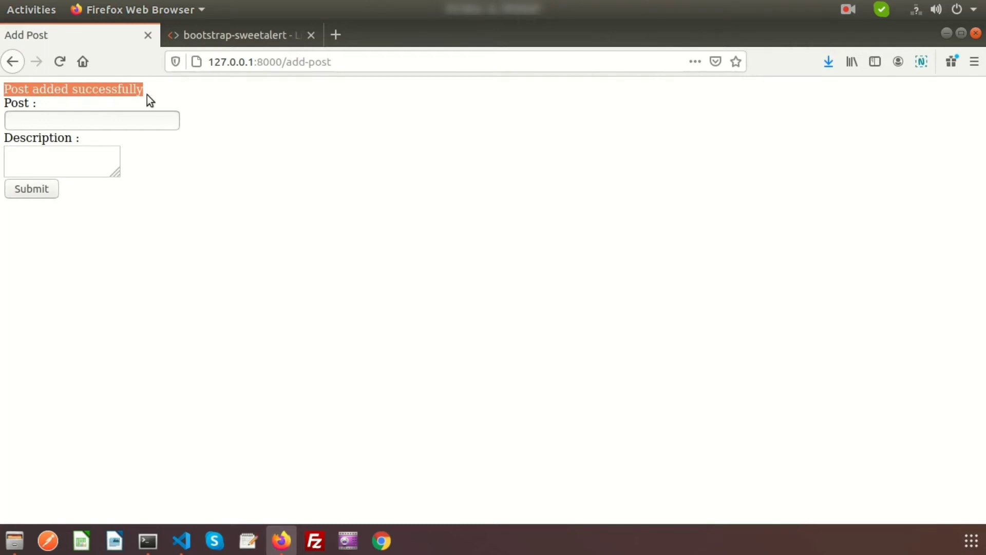
{"action": "left_click", "coordinate": [182, 540]}
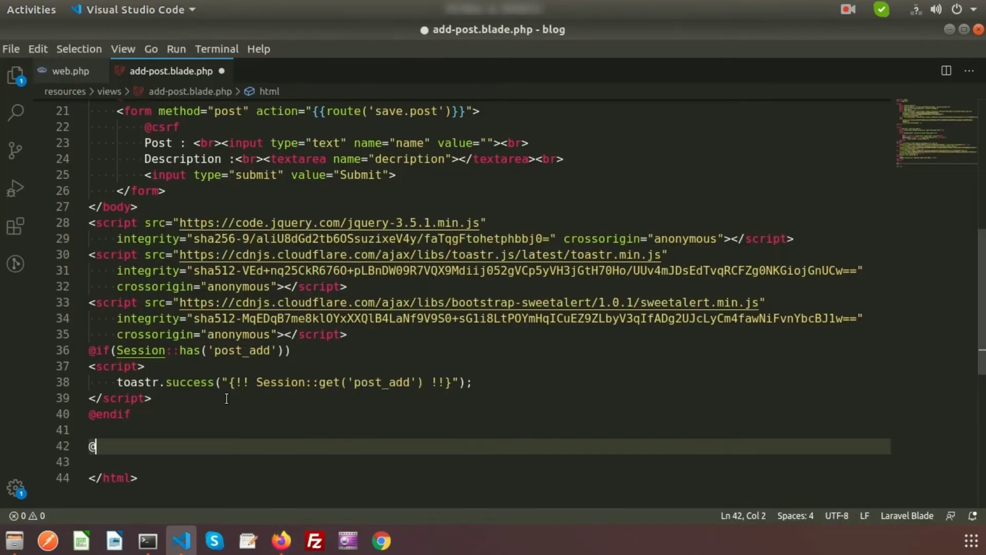
{"action": "type", "text": "i"}
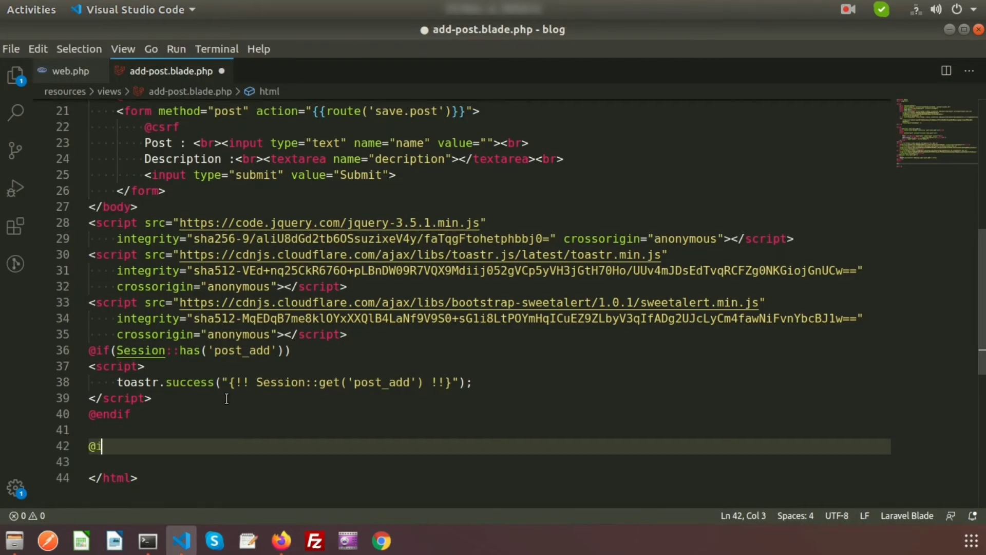
{"action": "type", "text": "f()"}
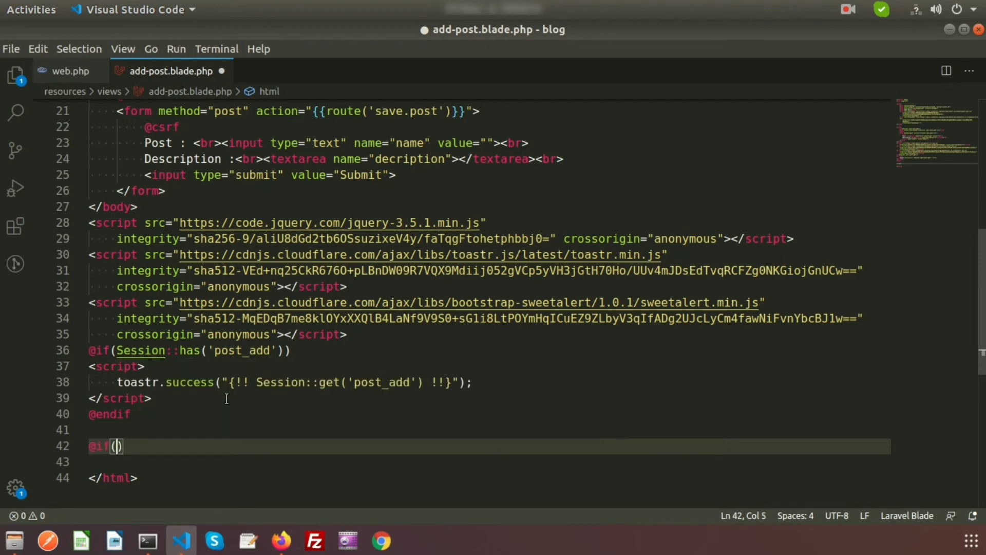
{"action": "type", "text": "Session"}
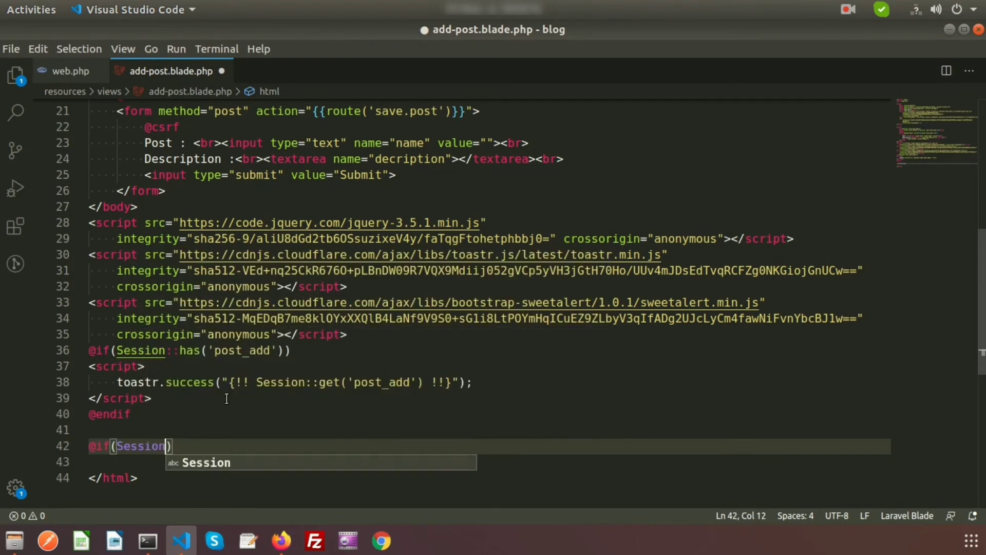
{"action": "type", "text": "::has"}
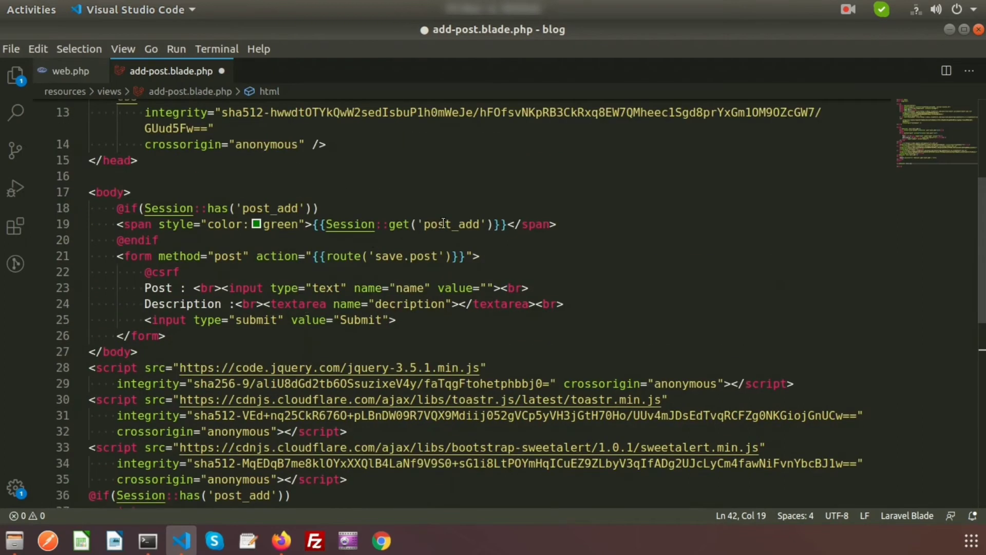
{"action": "double_click", "coordinate": [451, 240]}
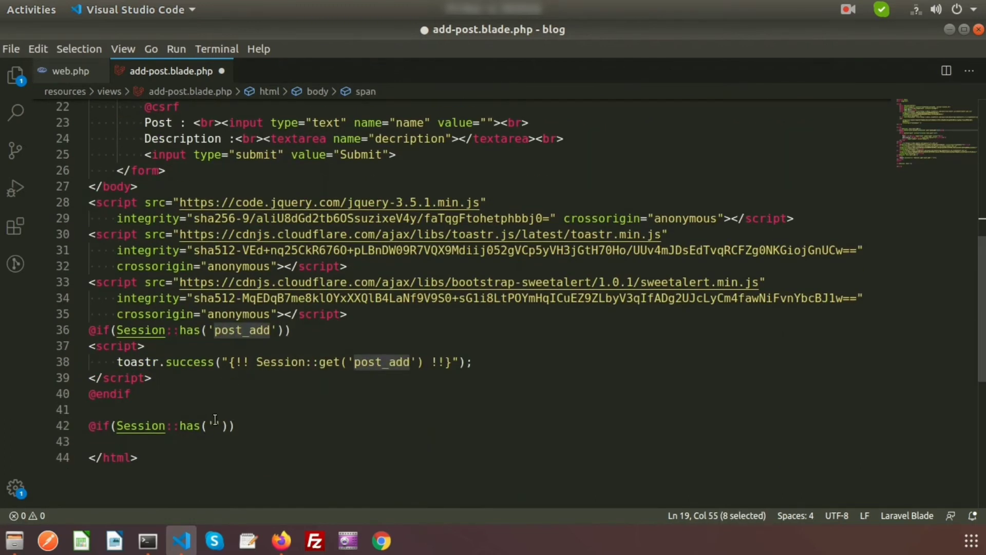
{"action": "type", "text": "post_add"}
{"action": "left_click", "coordinate": [490, 442]}
{"action": "type", "text": "@"}
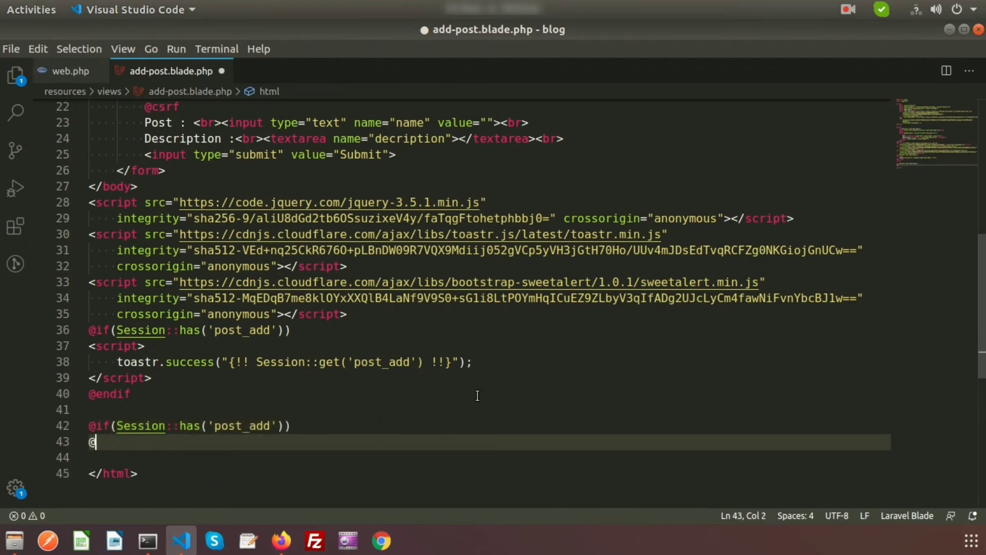
{"action": "type", "text": "endif"}
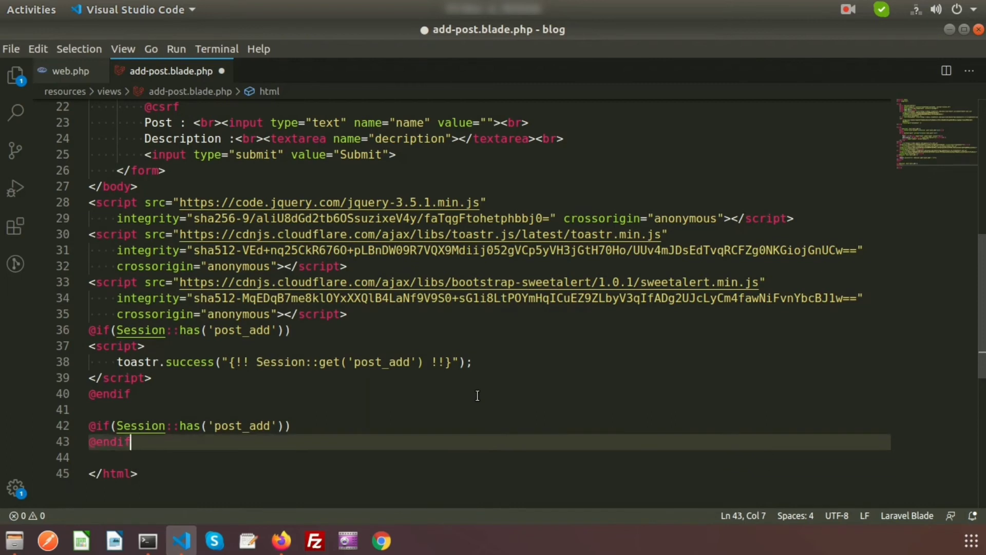
{"action": "type", "text": "<"}
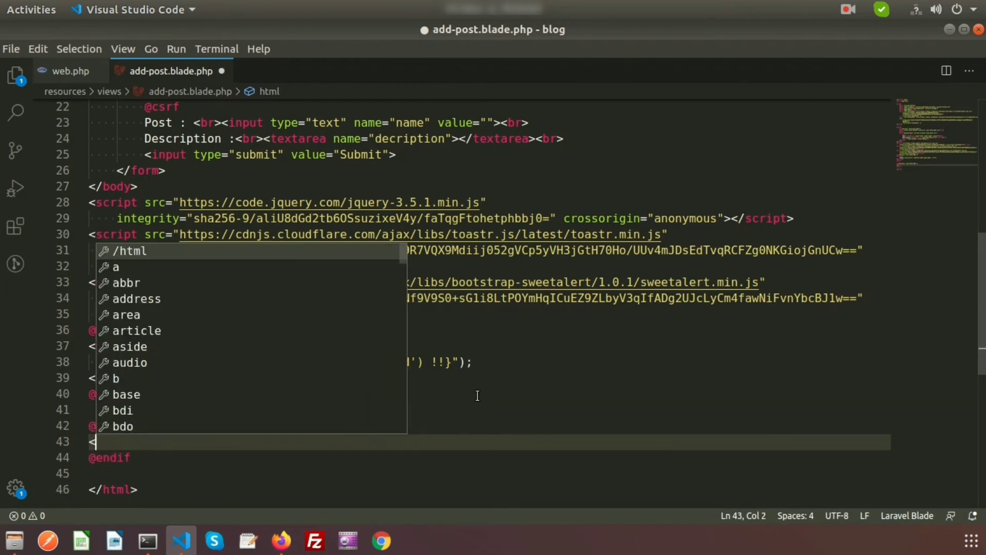
{"action": "type", "text": "script>"}
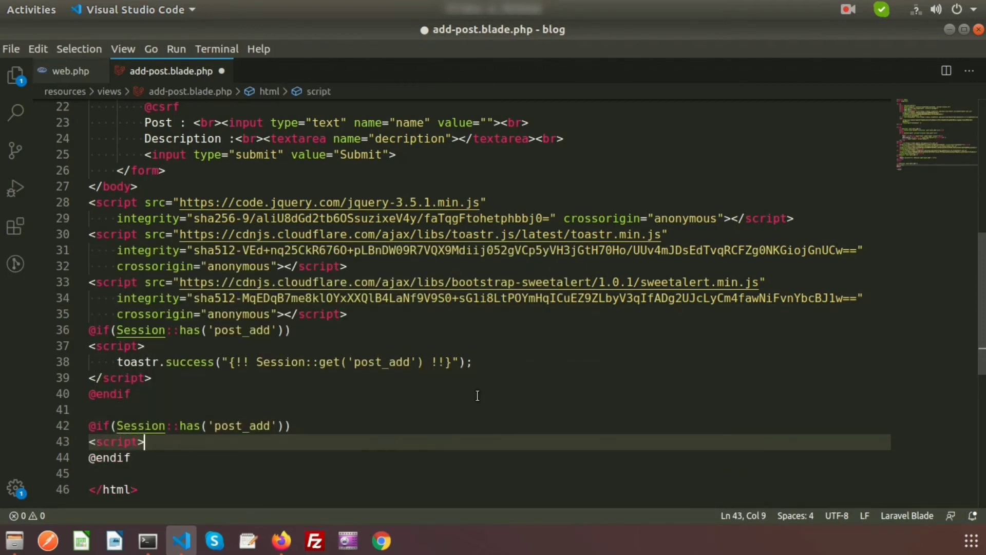
{"action": "type", "text": "</script>"}
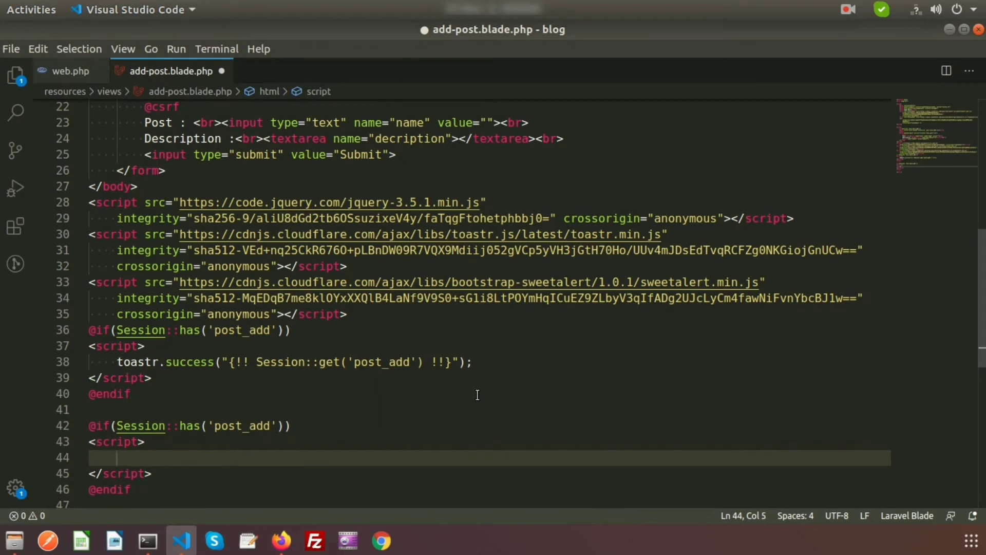
{"action": "type", "text": "swal"}
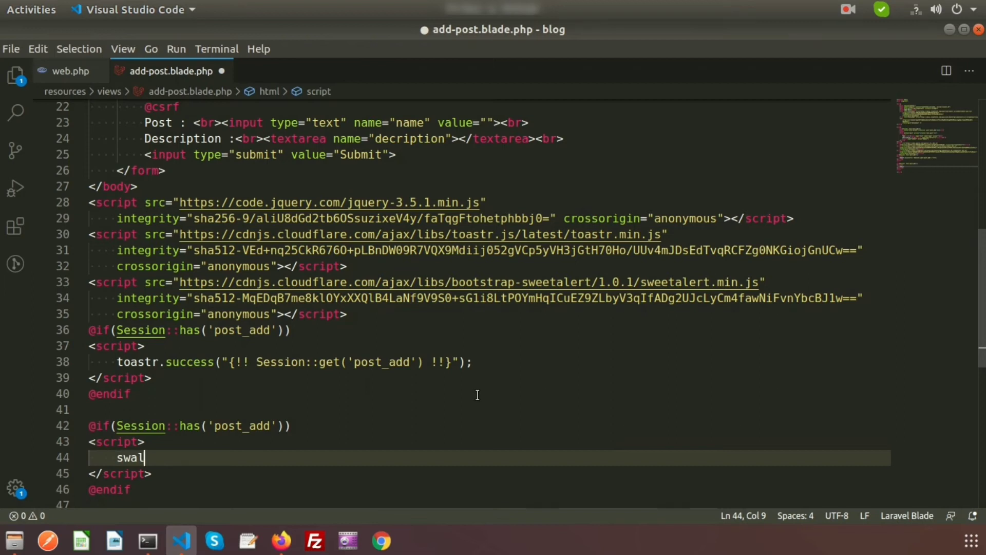
Step: Start the swal call with the title "Congratulations!"
{"action": "key", "text": "ctrl+s"}
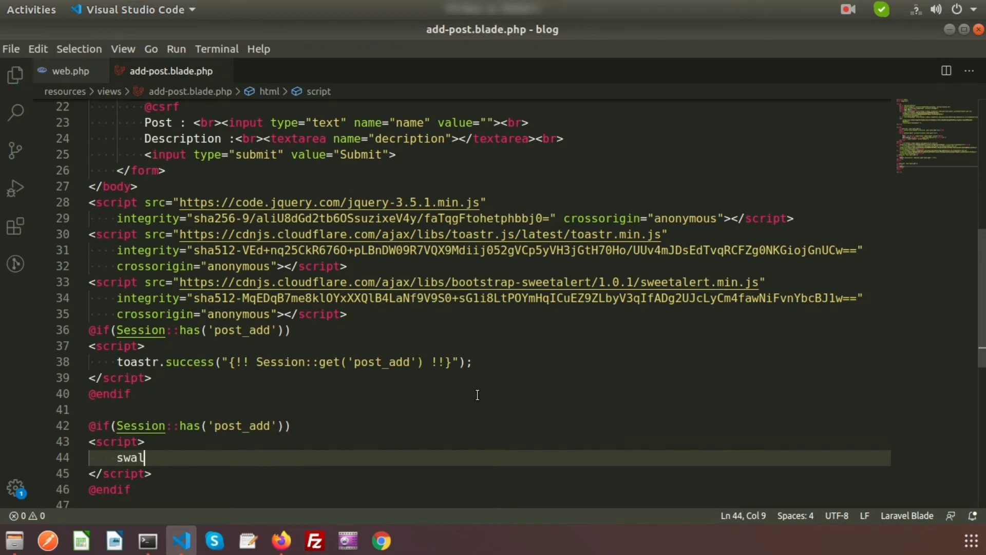
{"action": "type", "text": "("}
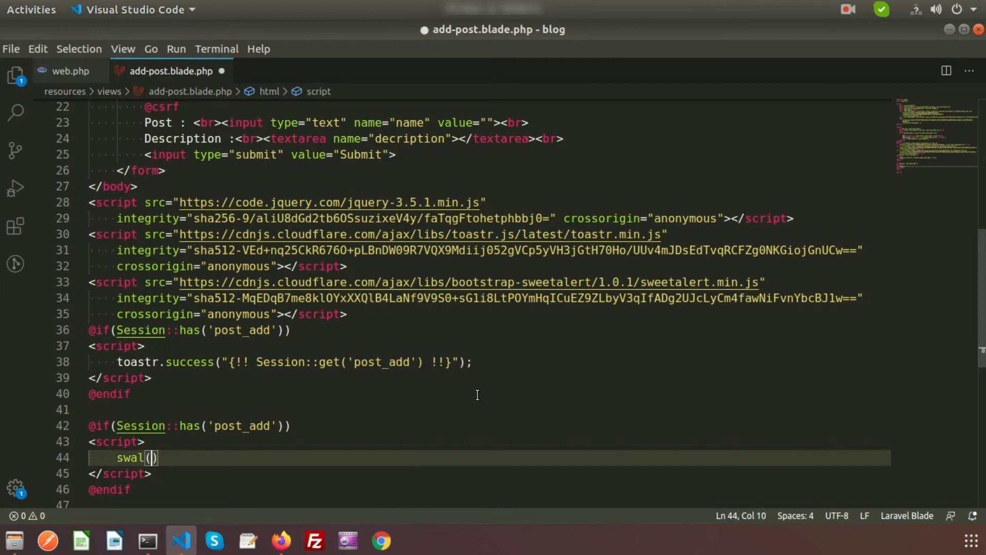
{"action": "type", "text": "\""}
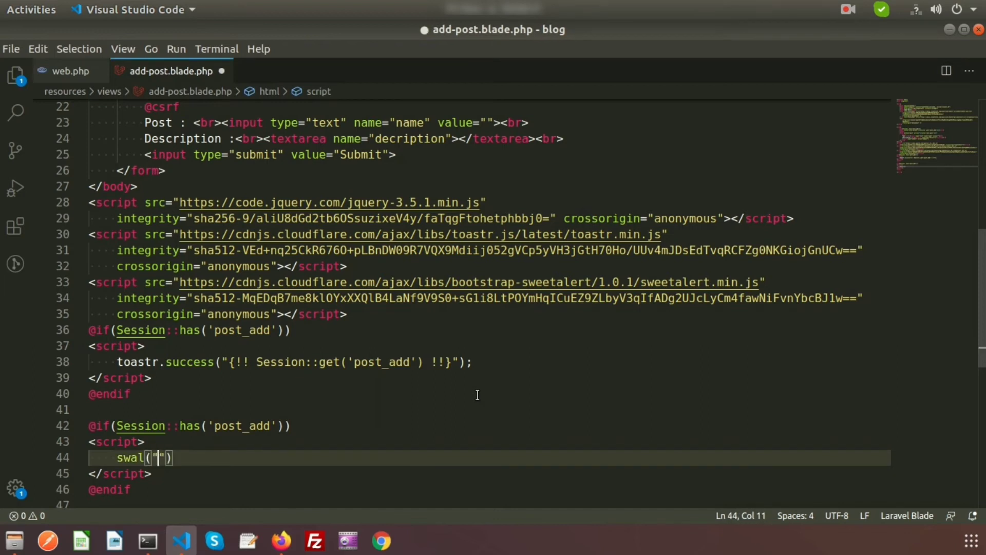
{"action": "type", "text": "Congrat"}
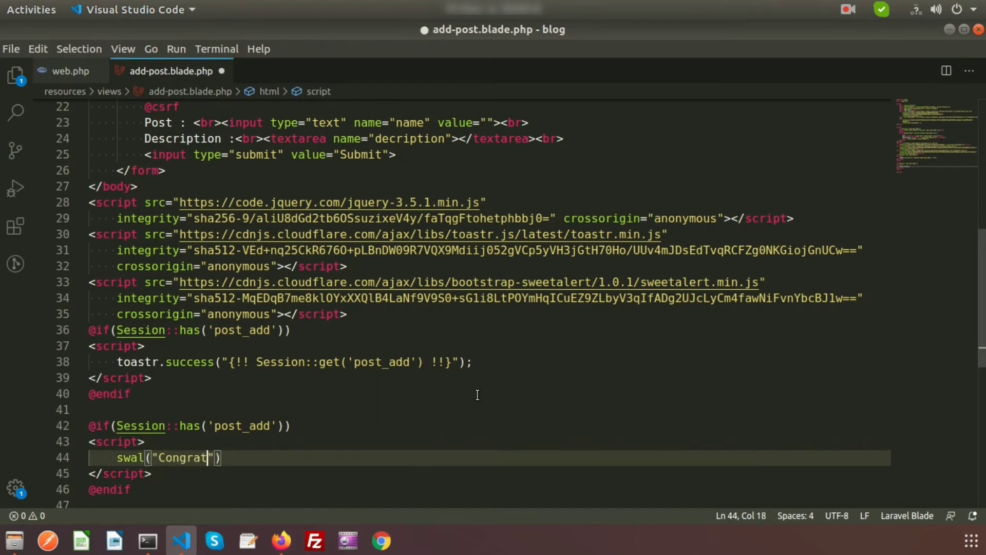
{"action": "type", "text": "ulations"}
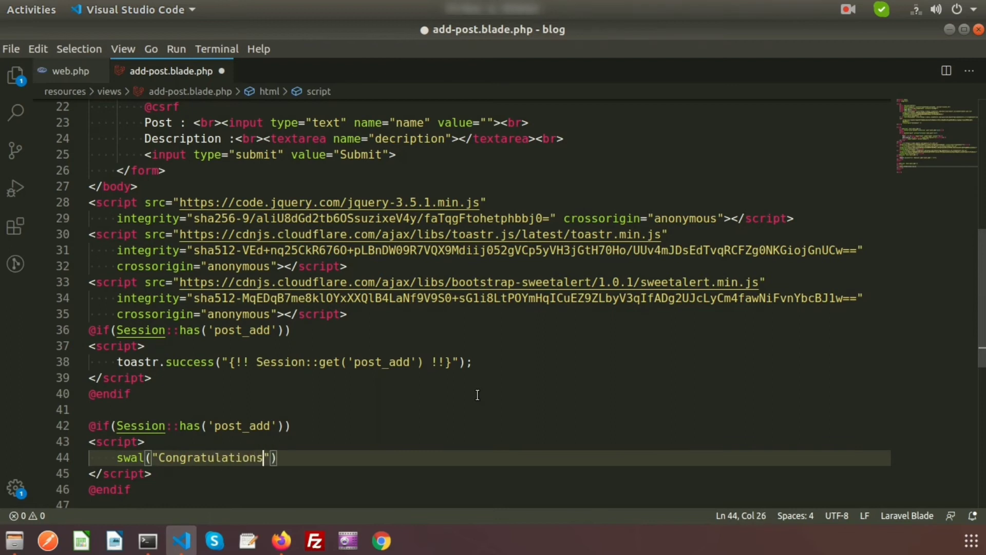
{"action": "type", "text": "!"}
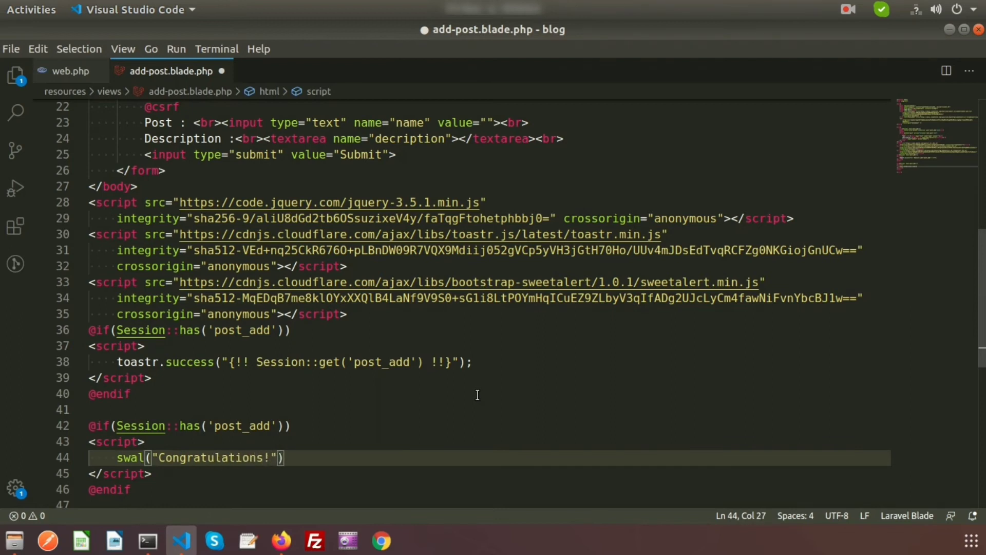
{"action": "type", "text": ","}
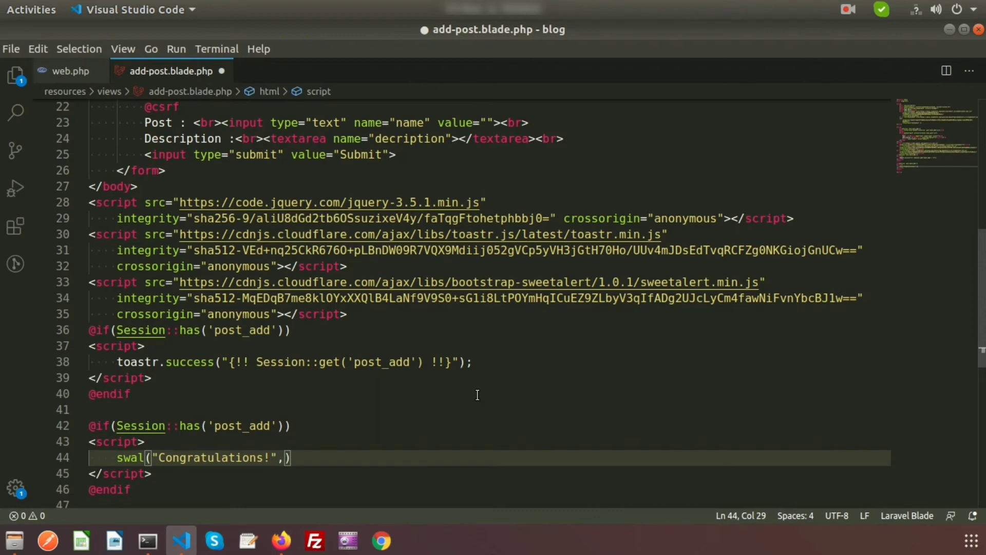
Step: Pass {!! Session::get('post_add') !!} as the swal call's second argument
{"action": "type", "text": "{}"}
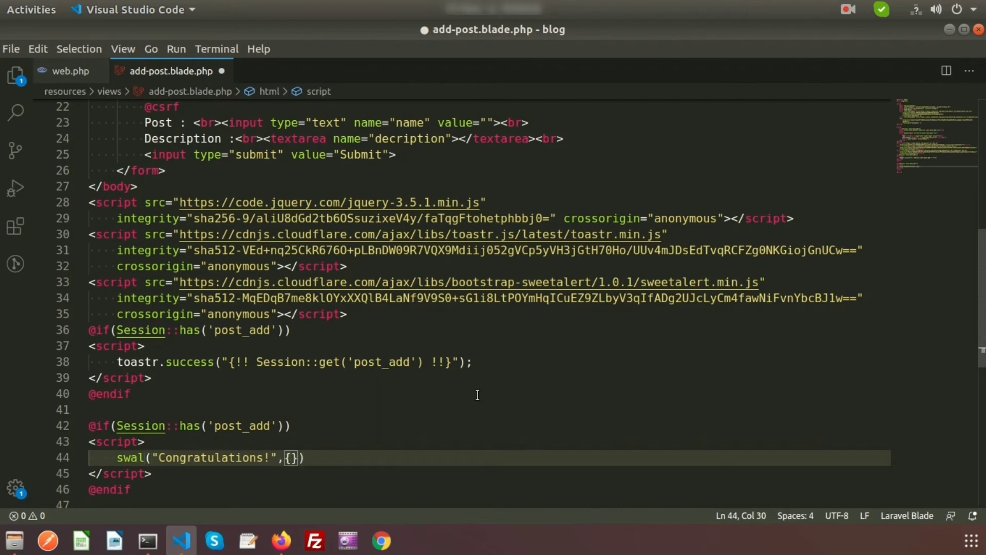
{"action": "type", "text": "!!"}
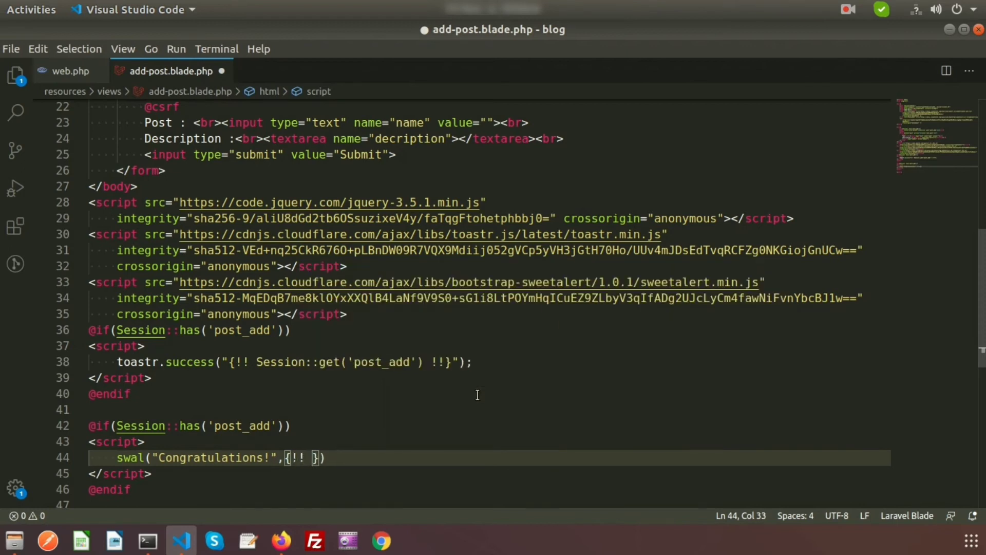
{"action": "type", "text": "!!"}
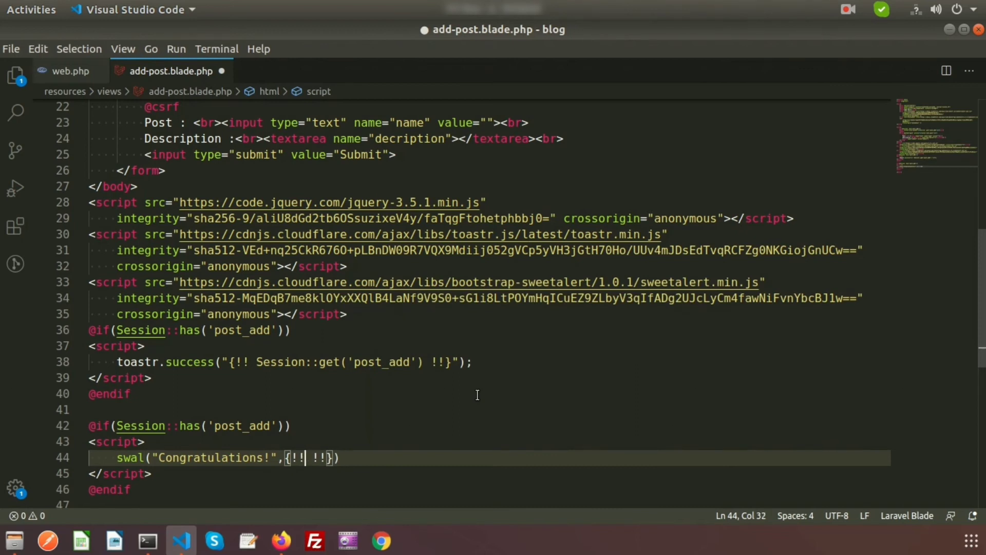
{"action": "type", "text": "S"}
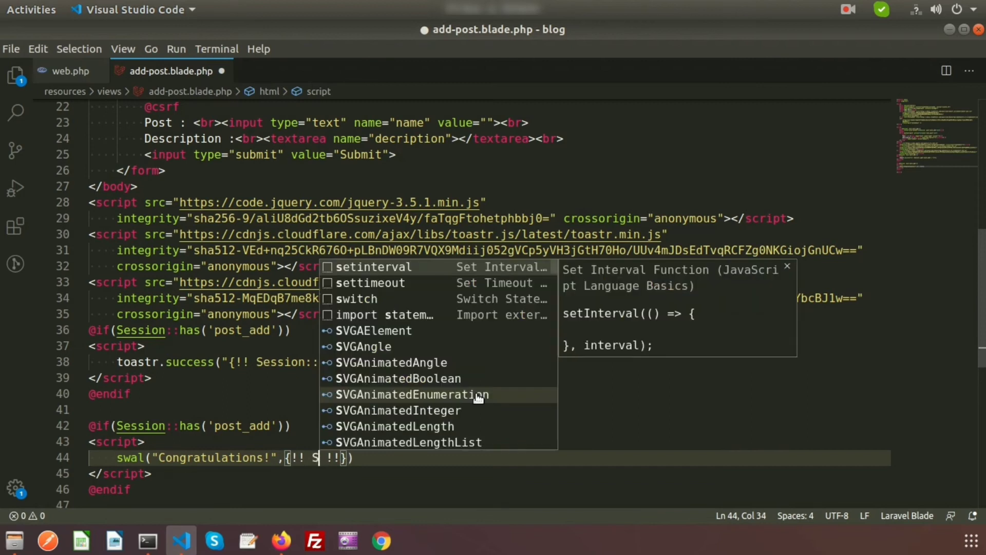
{"action": "type", "text": "ession:"}
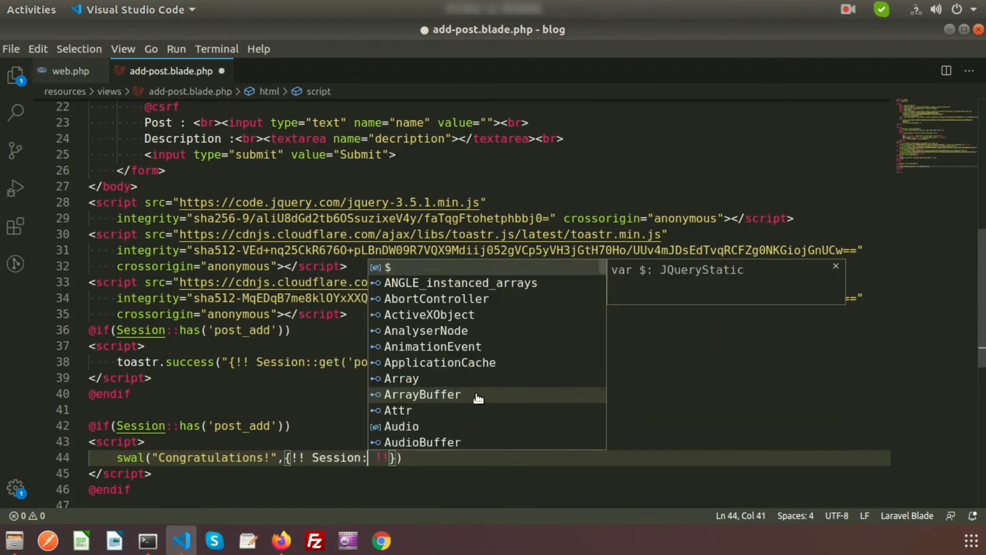
{"action": "type", "text": "get"}
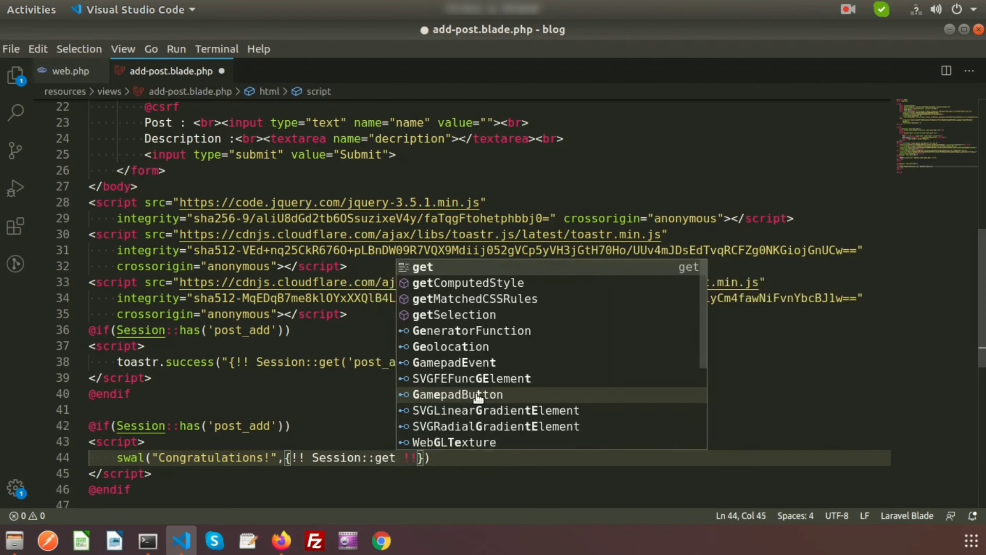
{"action": "type", "text": "('')"}
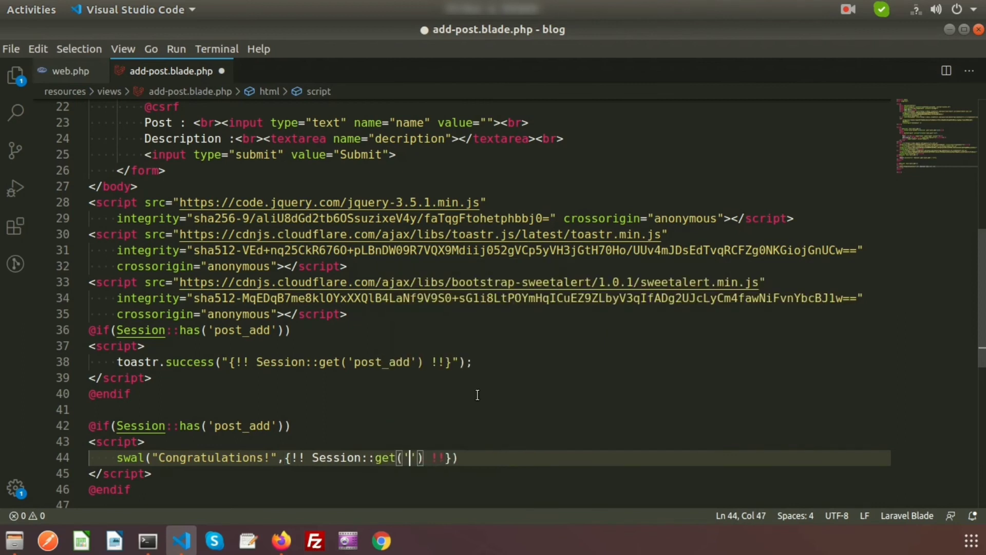
{"action": "type", "text": "post_add"}
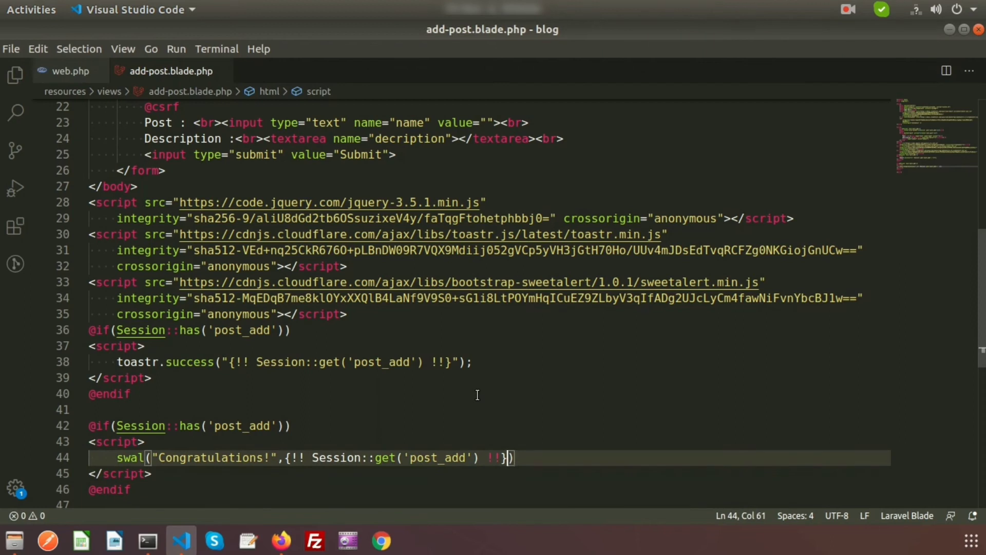
Step: Add a "success" type and { button:"OK" } to swal, and double-quote the session argument
{"action": "type", "text": ",\"\""}
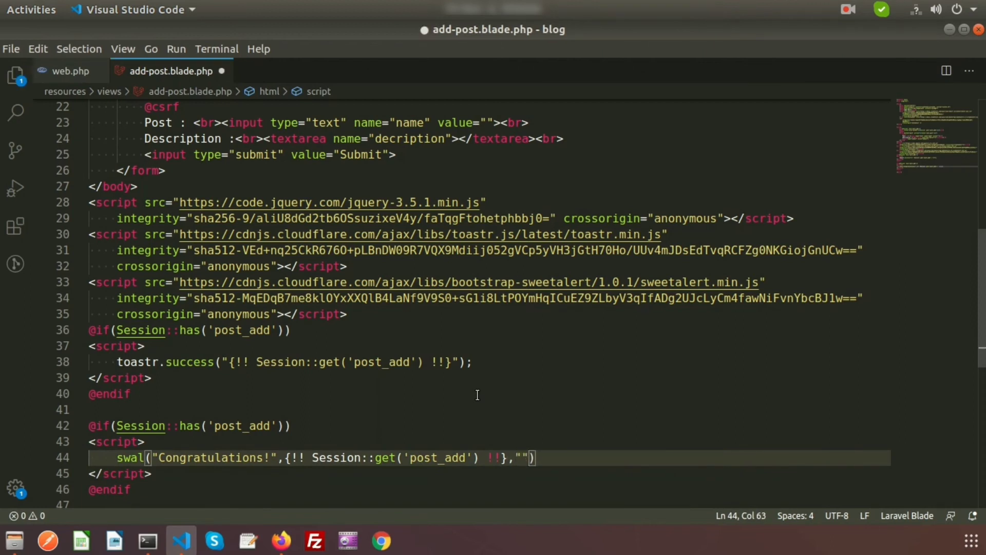
{"action": "type", "text": "su"}
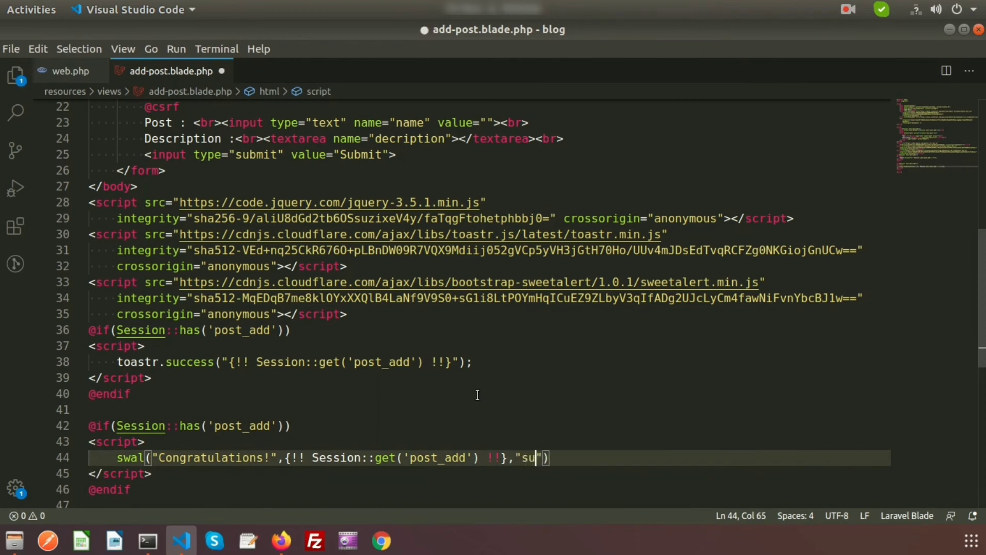
{"action": "type", "text": "cces"}
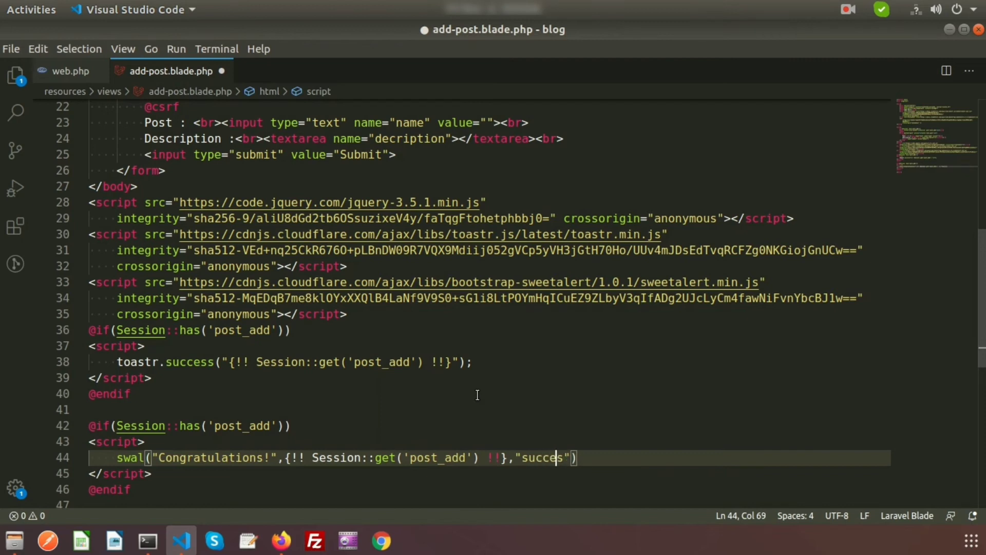
{"action": "type", "text": "s"}
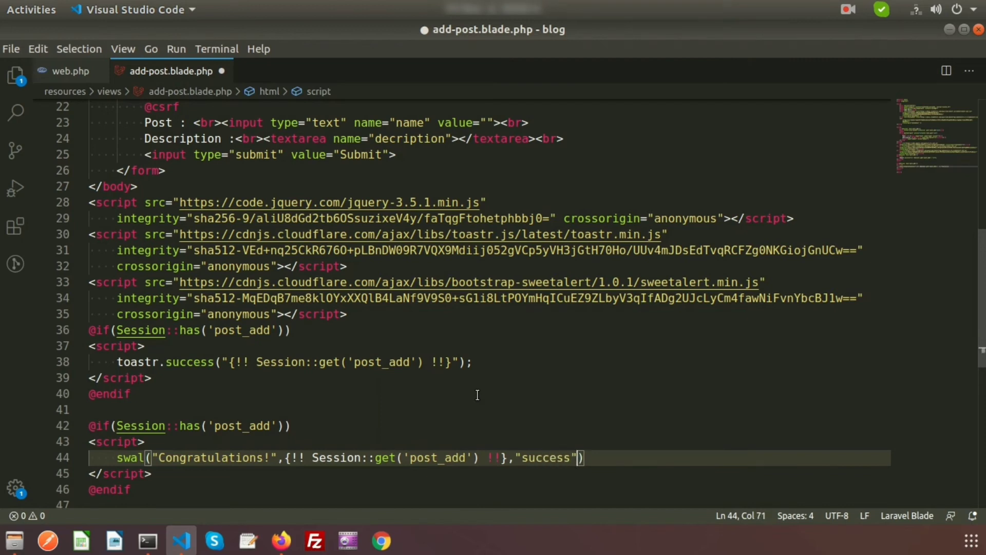
{"action": "type", "text": ","}
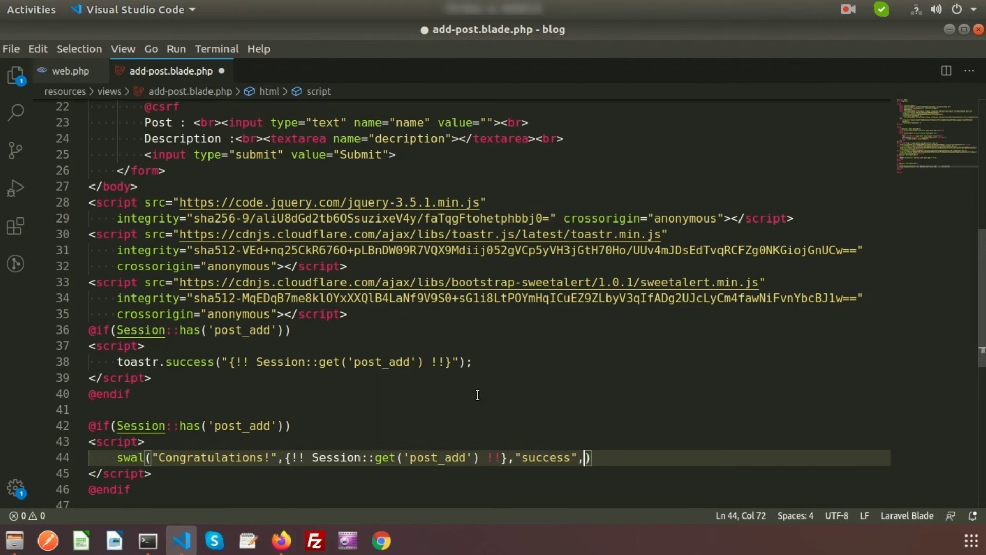
{"action": "type", "text": "{}"}
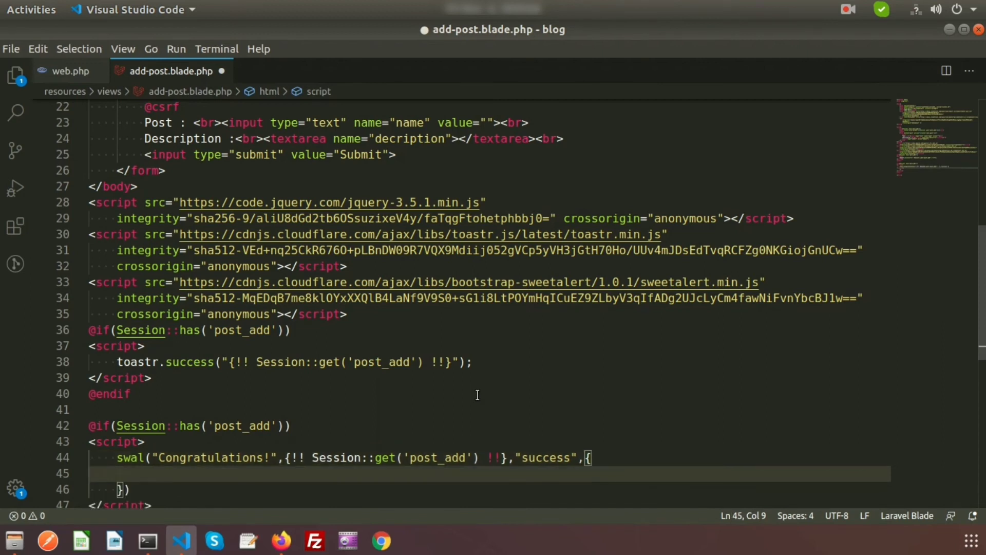
{"action": "type", "text": "button"}
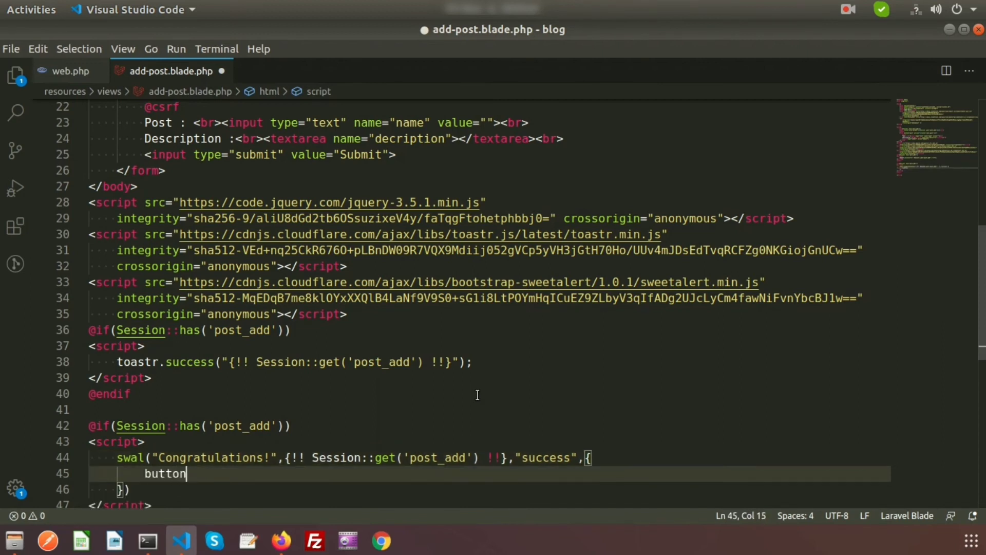
{"action": "type", "text": ":\"\""}
{"action": "left_click", "coordinate": [490, 489]}
{"action": "type", "text": ";"}
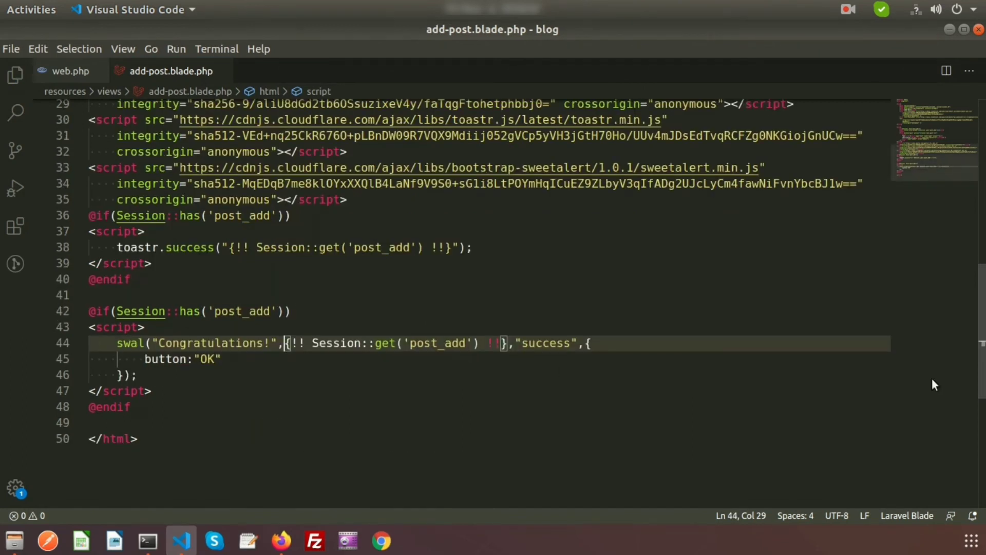
{"action": "type", "text": "\""}
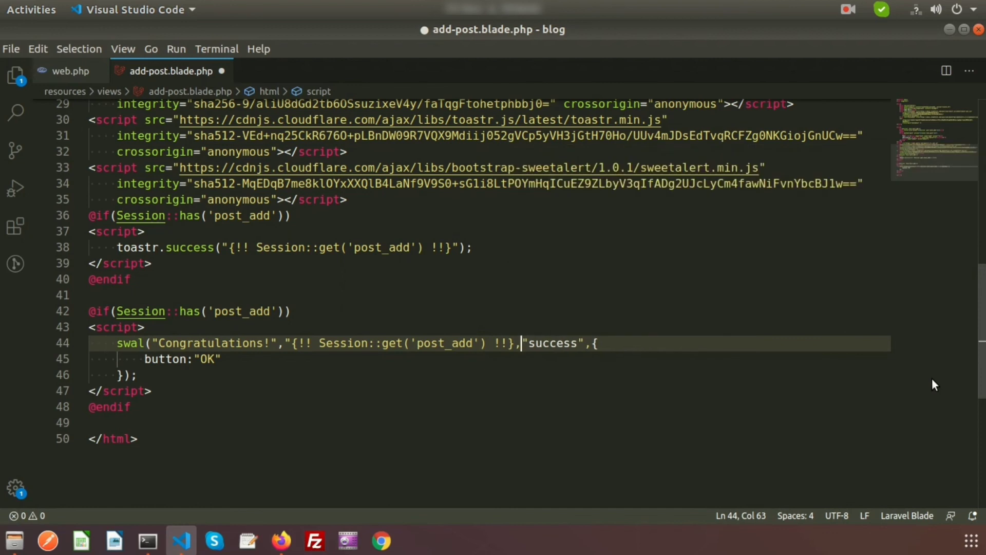
{"action": "type", "text": "\""}
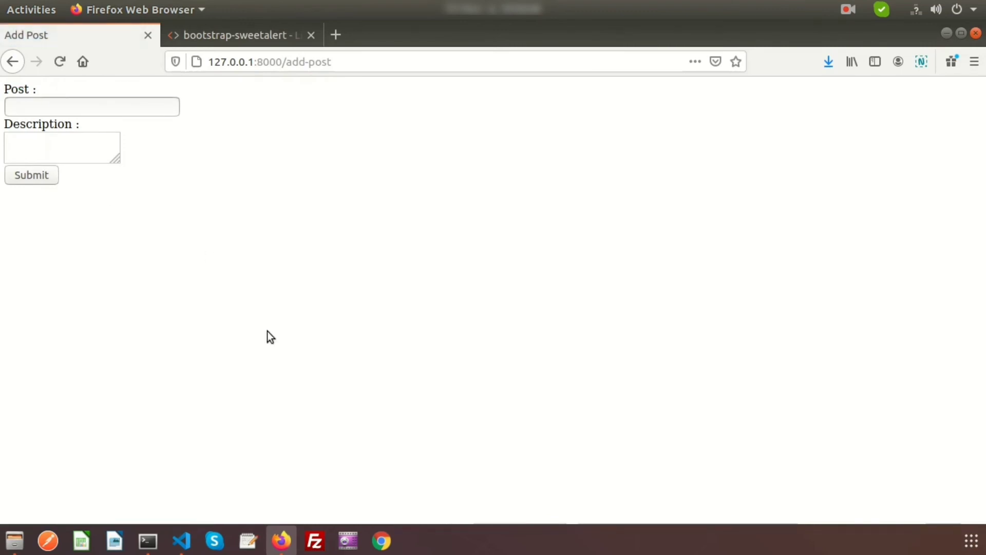
Step: Submit 'new post' with description 'new description' on the add-post form
{"action": "type", "text": "new"}
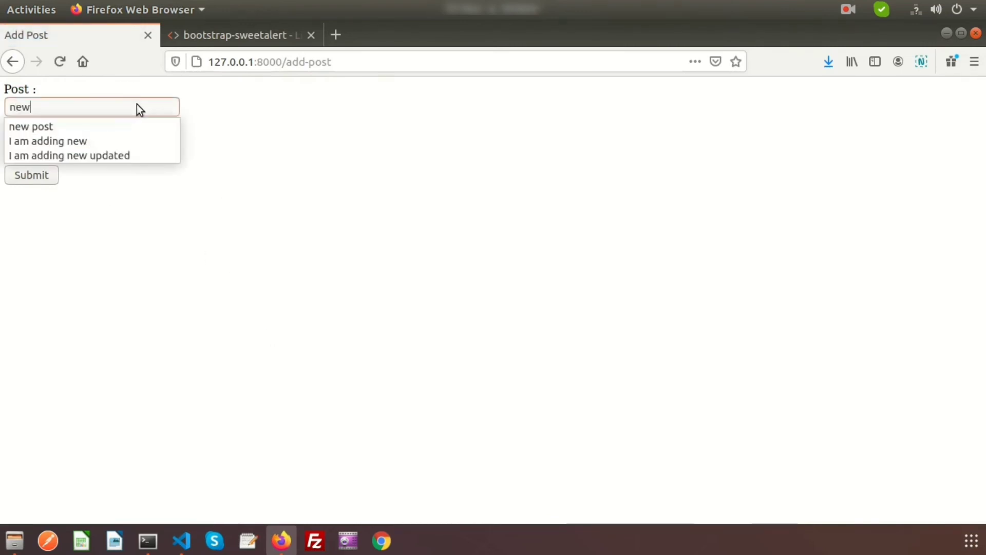
{"action": "left_click", "coordinate": [31, 127]}
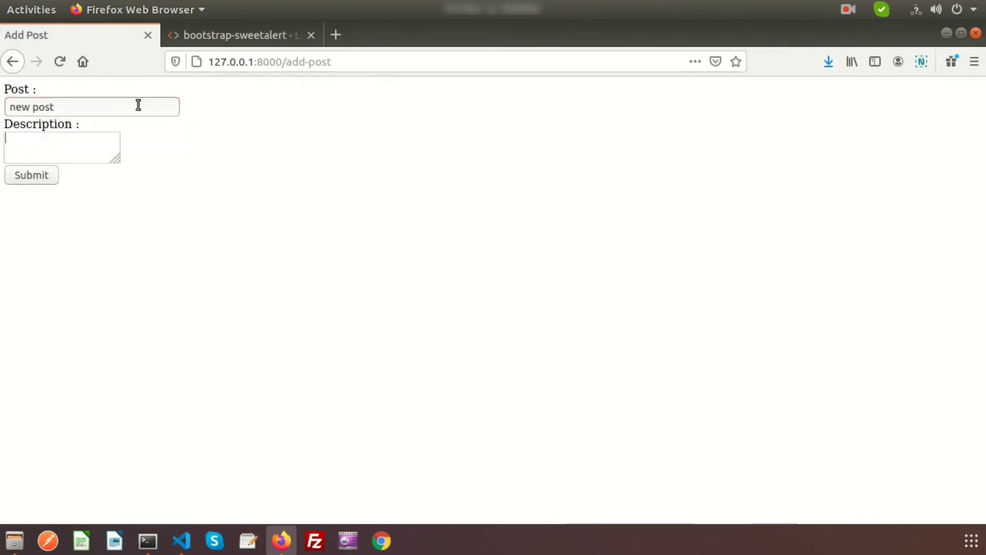
{"action": "type", "text": "new descr"}
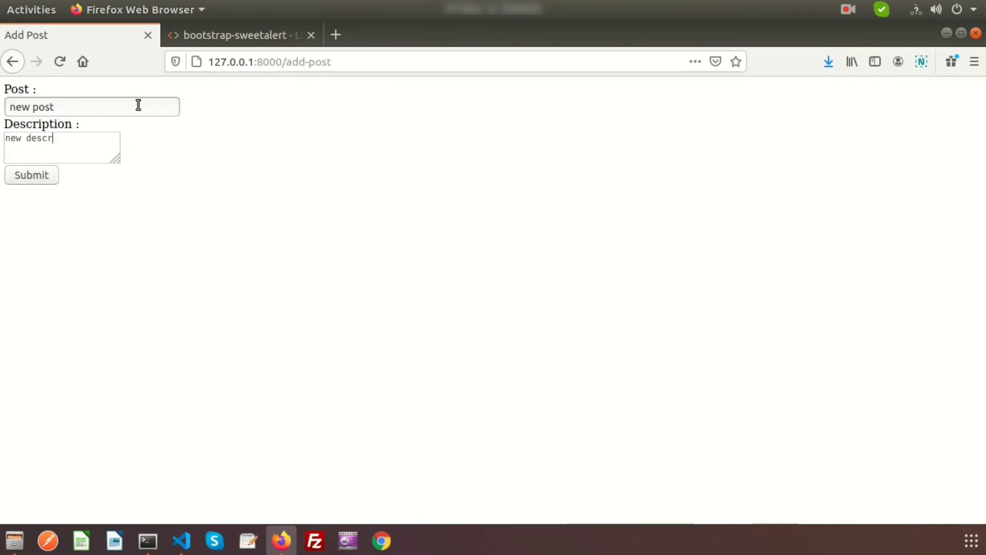
{"action": "type", "text": "iption"}
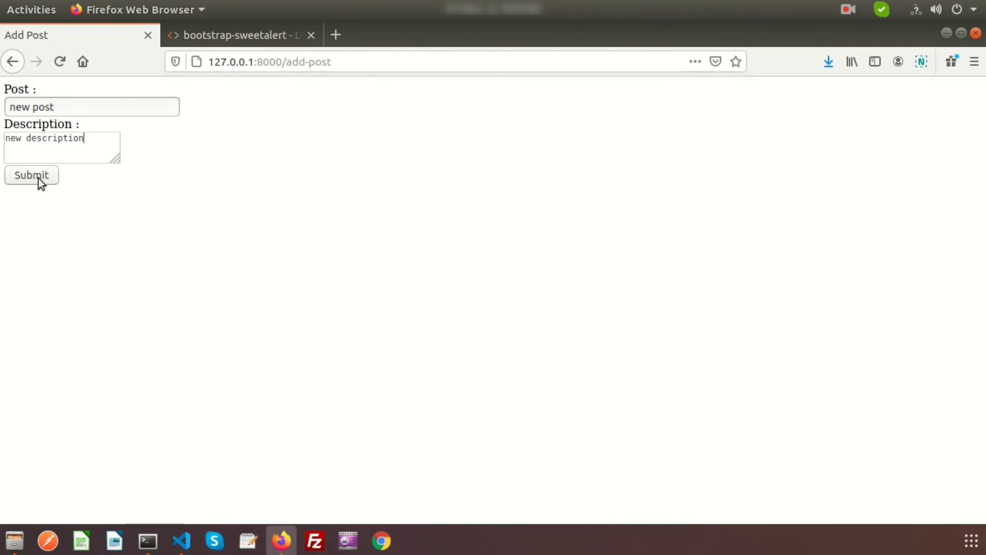
{"action": "left_click", "coordinate": [31, 175]}
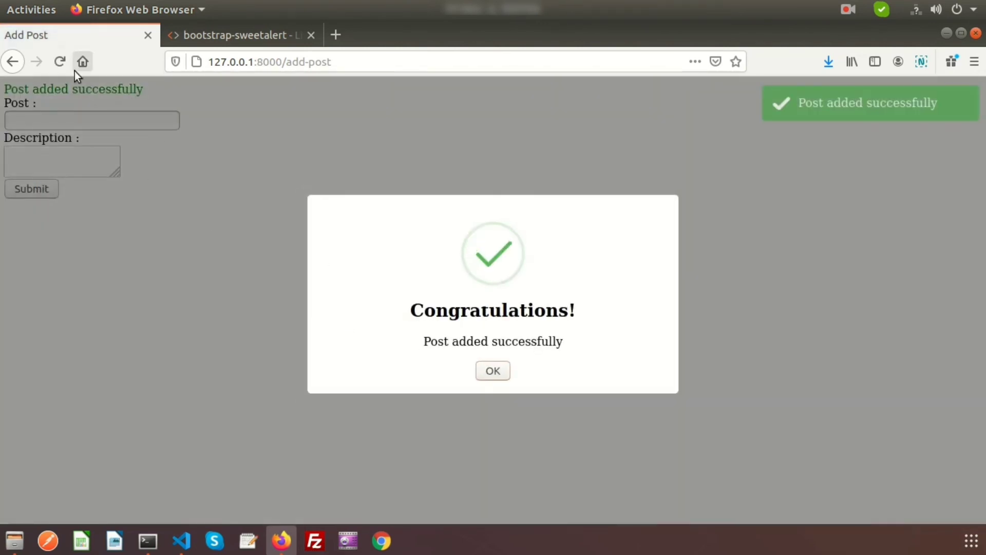
{"action": "mouse_move", "coordinate": [186, 117]}
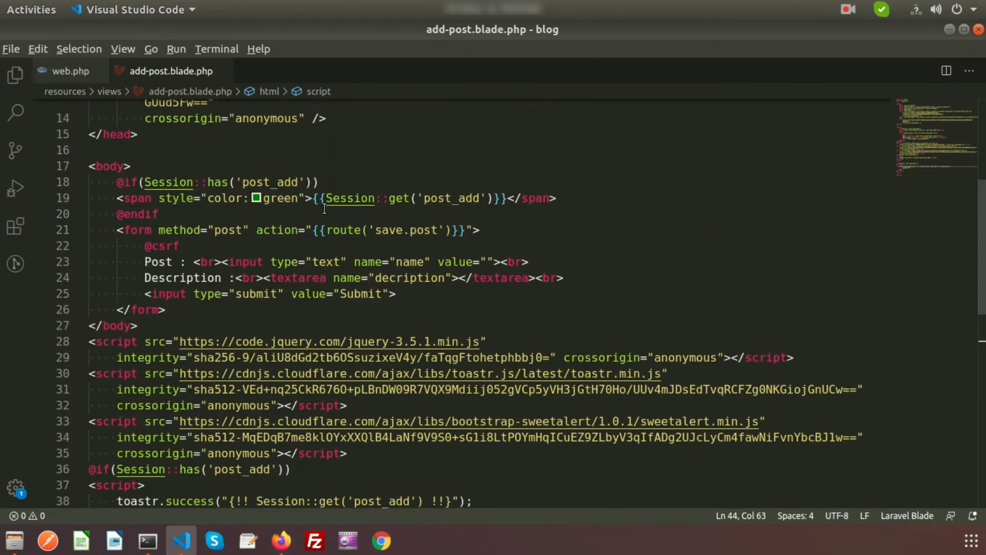
Step: Compare the code with the browser popup, then dismiss the Congratulations! alert with OK
{"action": "left_click", "coordinate": [280, 540]}
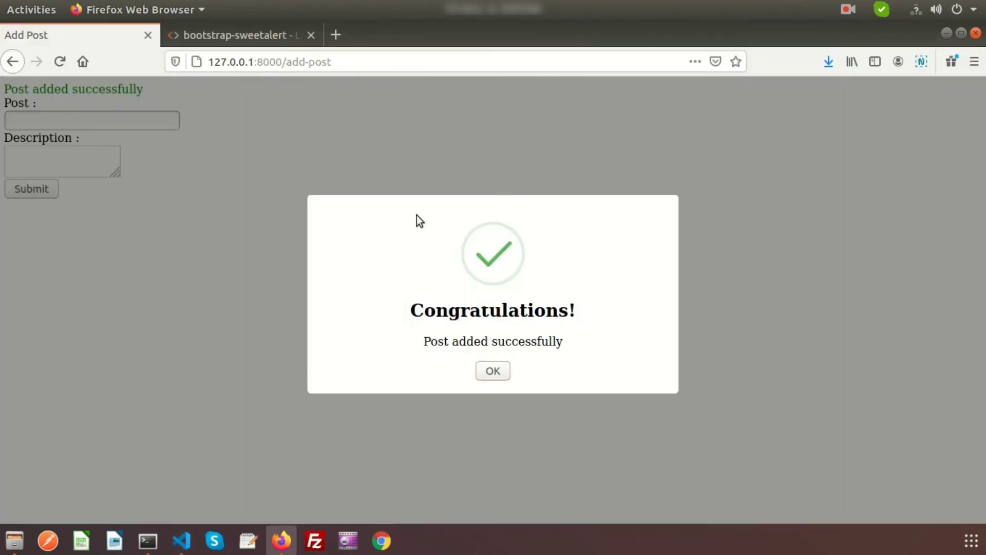
{"action": "mouse_move", "coordinate": [410, 309]}
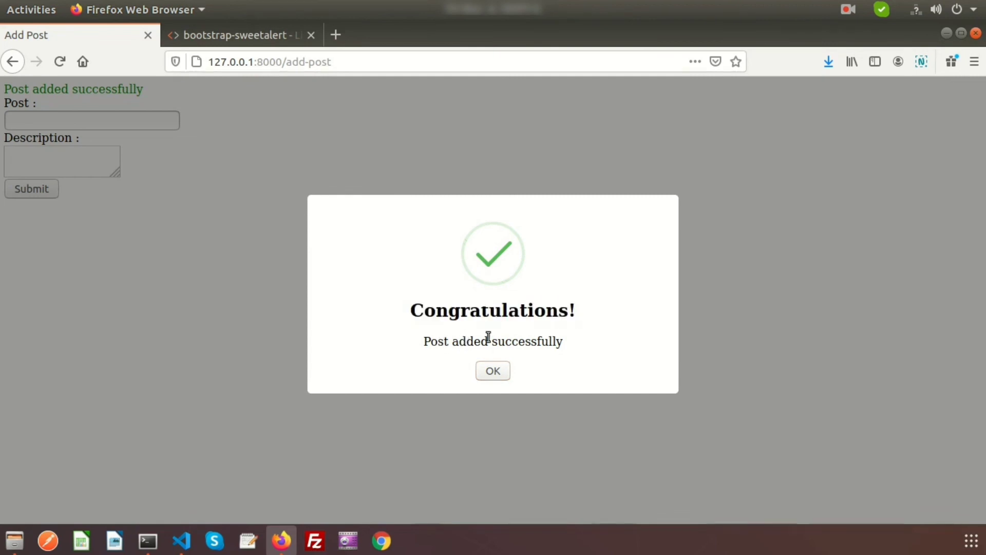
{"action": "left_click", "coordinate": [182, 540]}
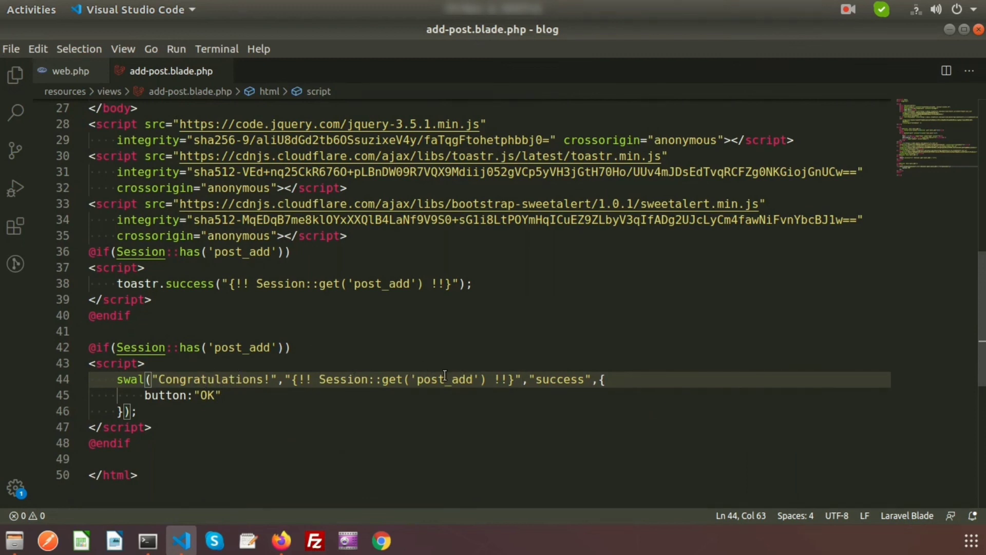
{"action": "left_click", "coordinate": [280, 540]}
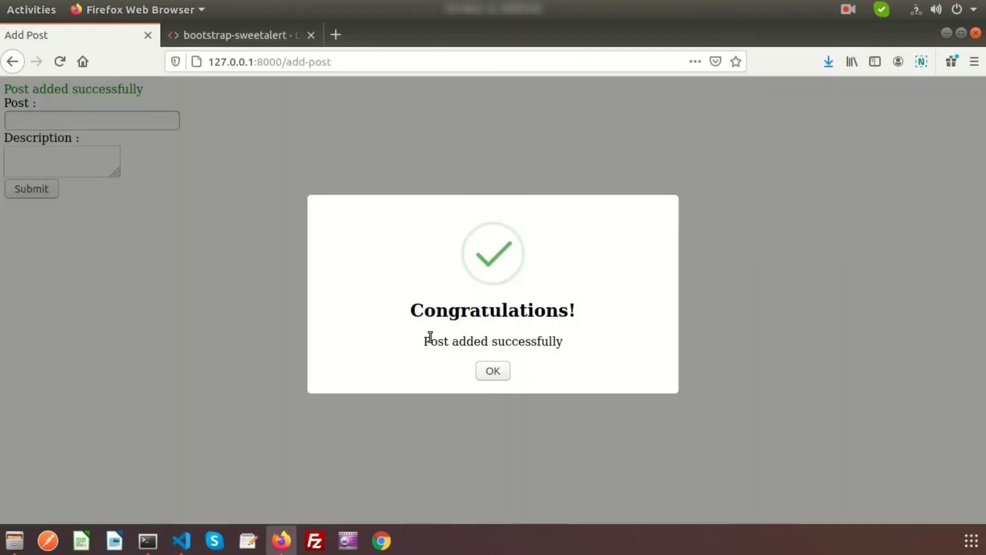
{"action": "left_click", "coordinate": [180, 540]}
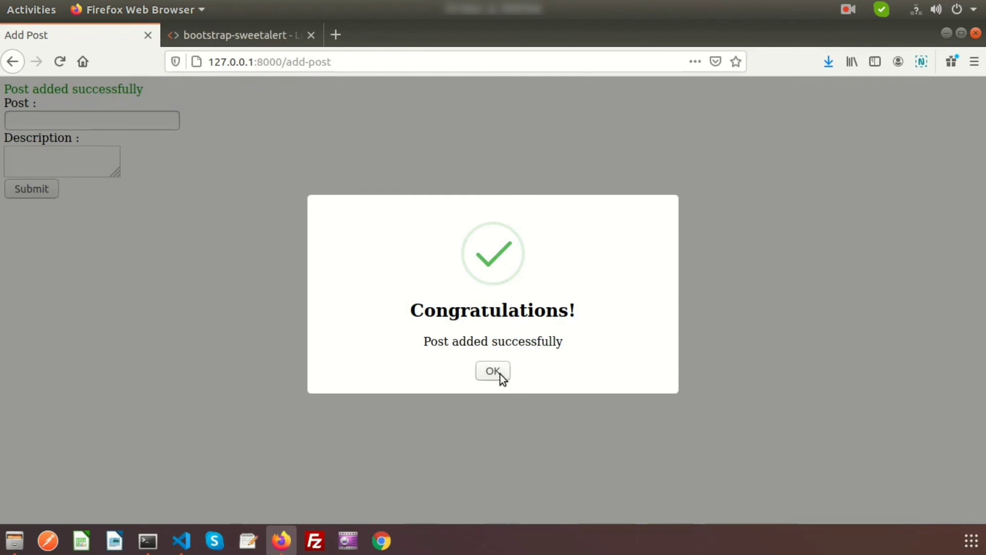
{"action": "left_click", "coordinate": [493, 370]}
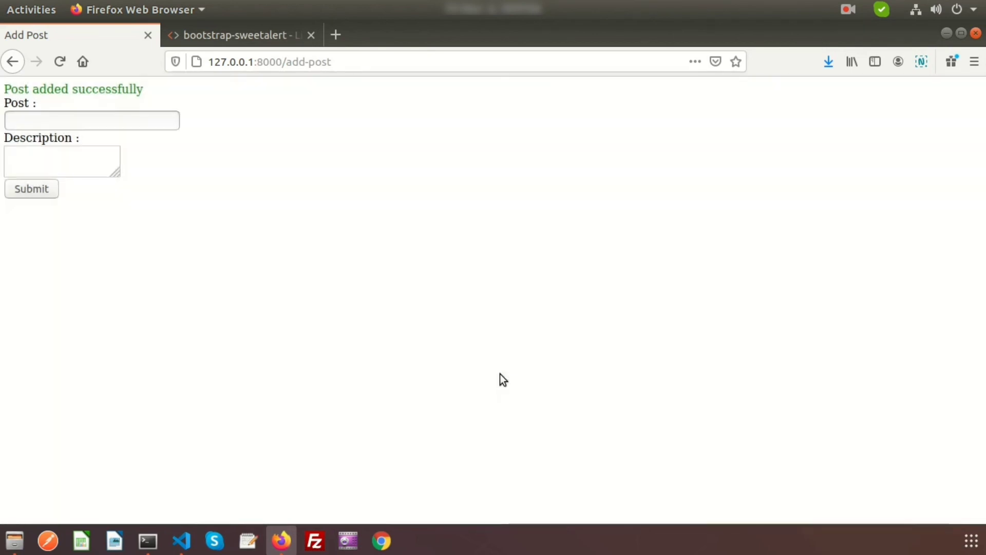